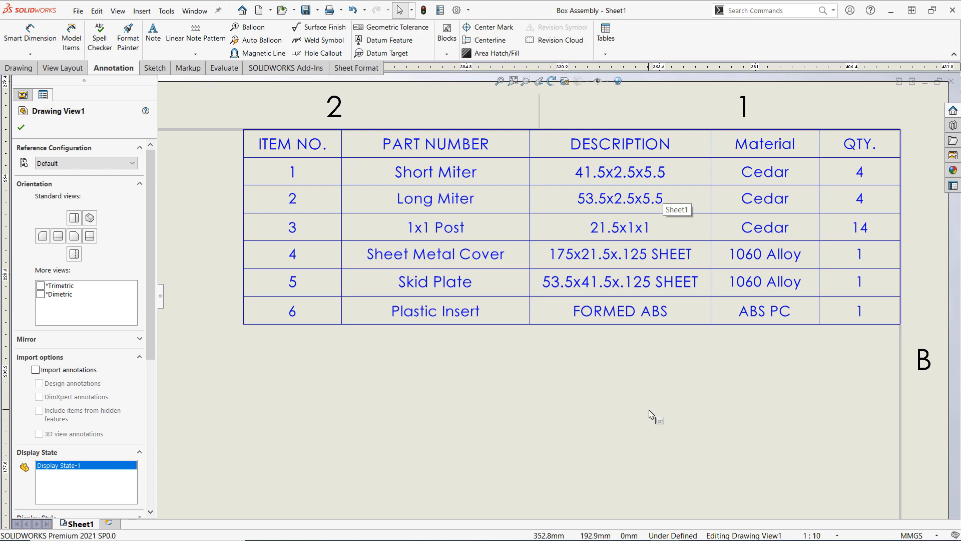
{"action": "mouse_move", "coordinate": [512, 428]}
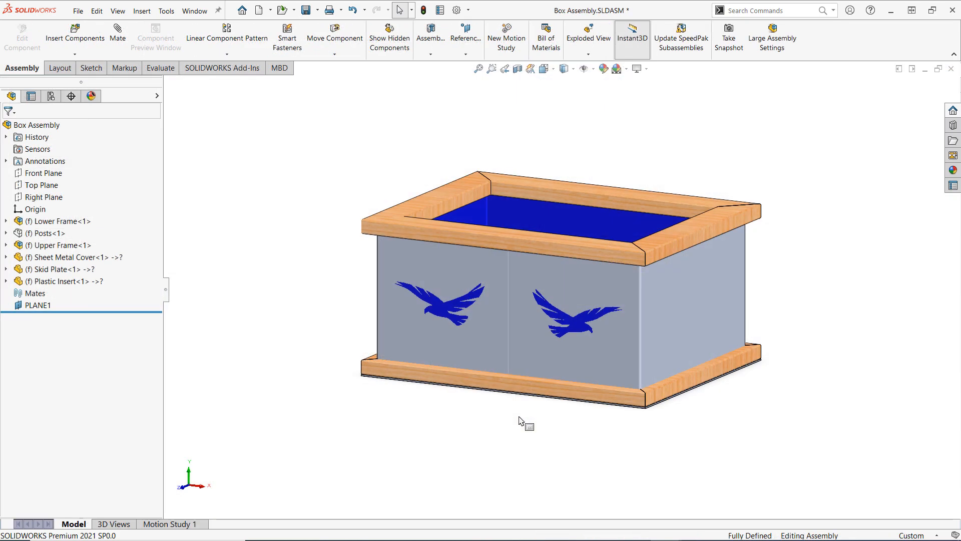
{"action": "mouse_move", "coordinate": [276, 170]}
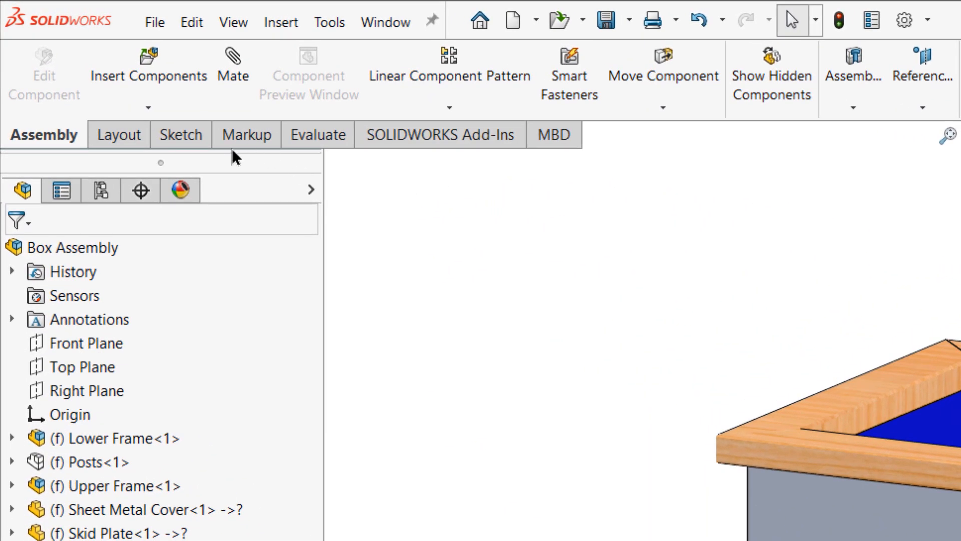
Step: Insert a new in-context part named Rubber Mat and place it on a face of the box
{"action": "left_click", "coordinate": [147, 108]}
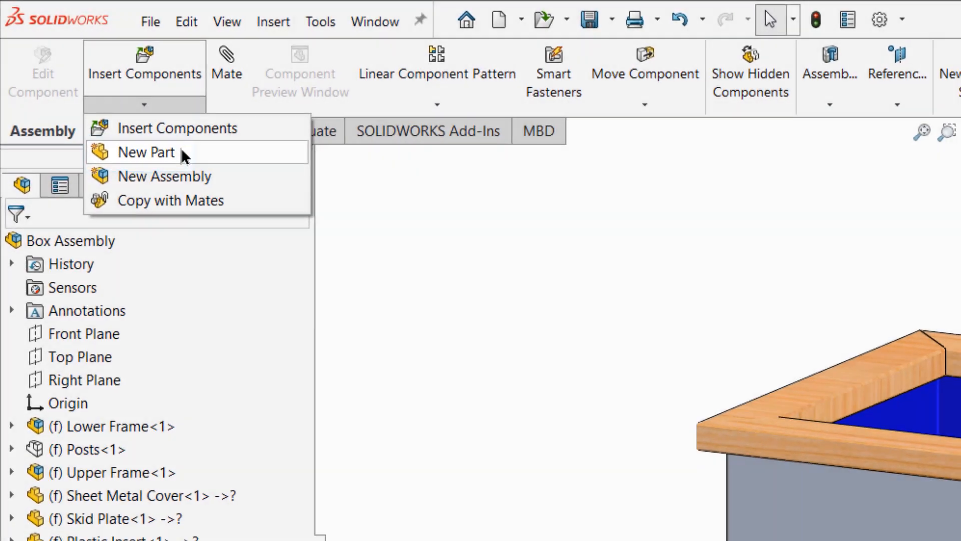
{"action": "left_click", "coordinate": [146, 152]}
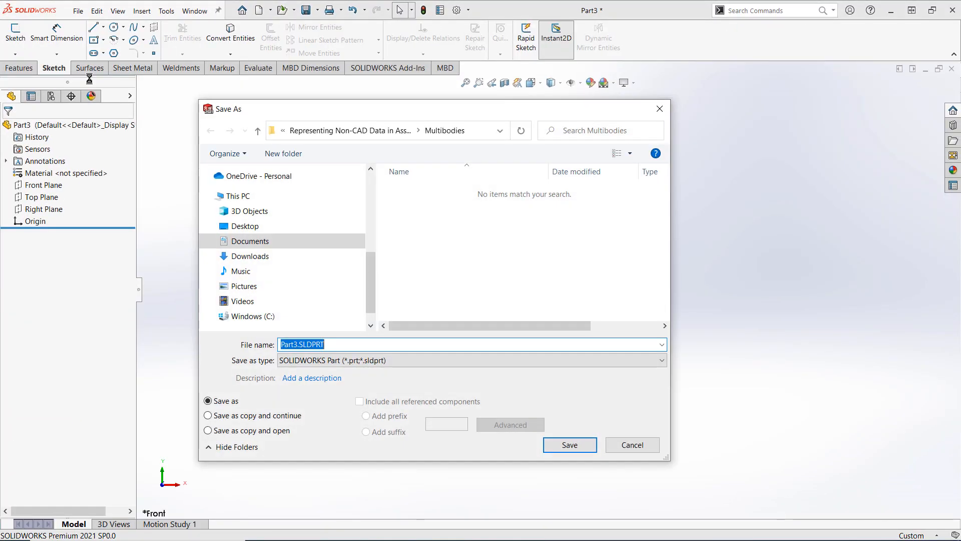
{"action": "type", "text": "Rubber Mat"}
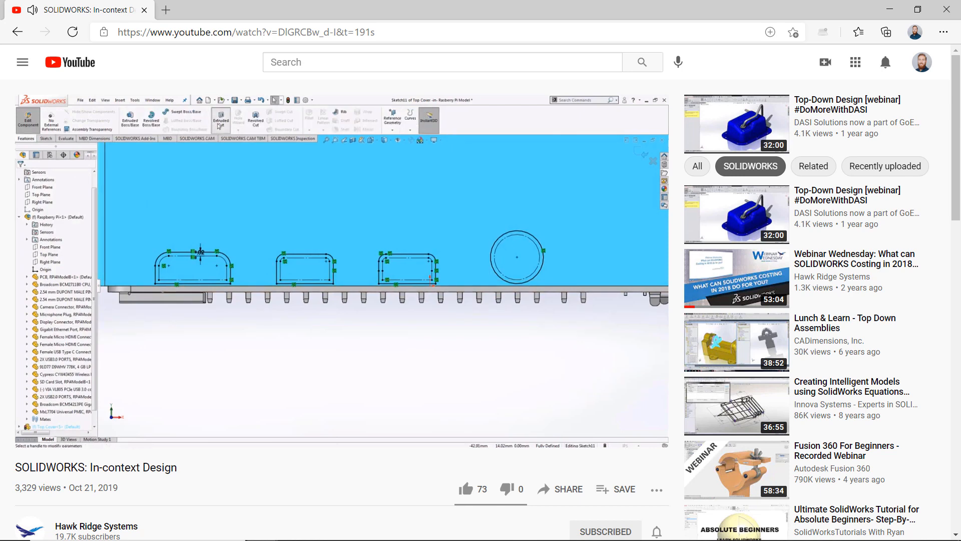
{"action": "left_click", "coordinate": [220, 120]}
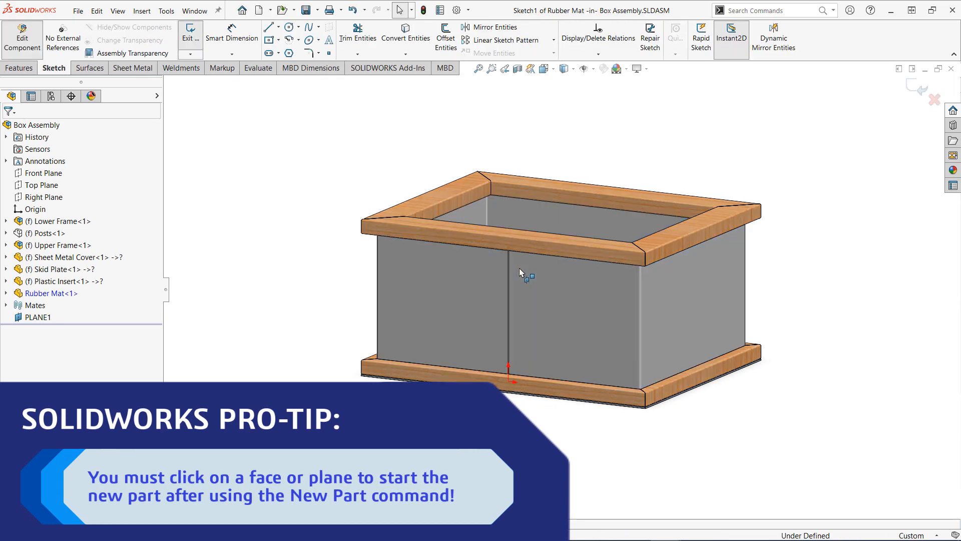
{"action": "mouse_move", "coordinate": [869, 141]}
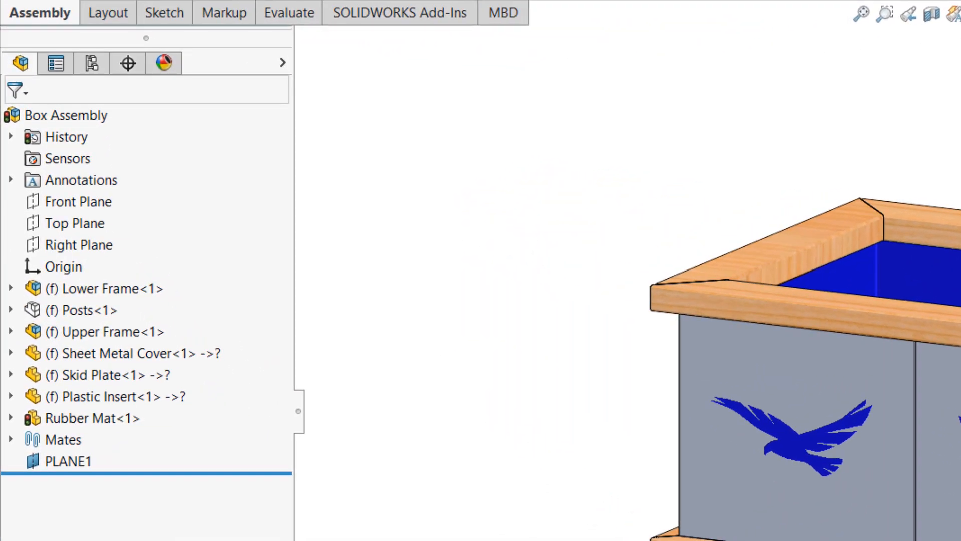
Step: Switch to the Box Assembly drawing and regenerate Auto Balloons on the selected box view
{"action": "left_click", "coordinate": [91, 418]}
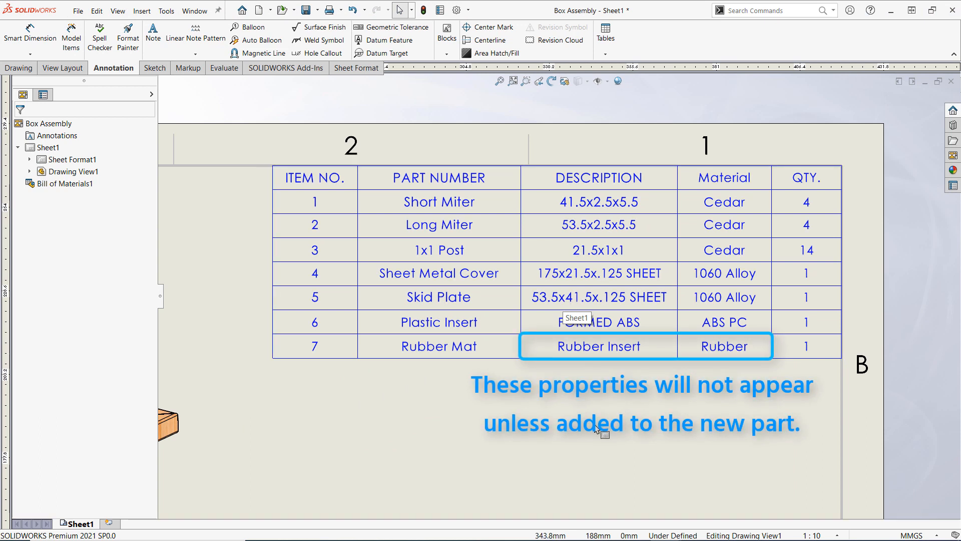
{"action": "left_click", "coordinate": [48, 148]}
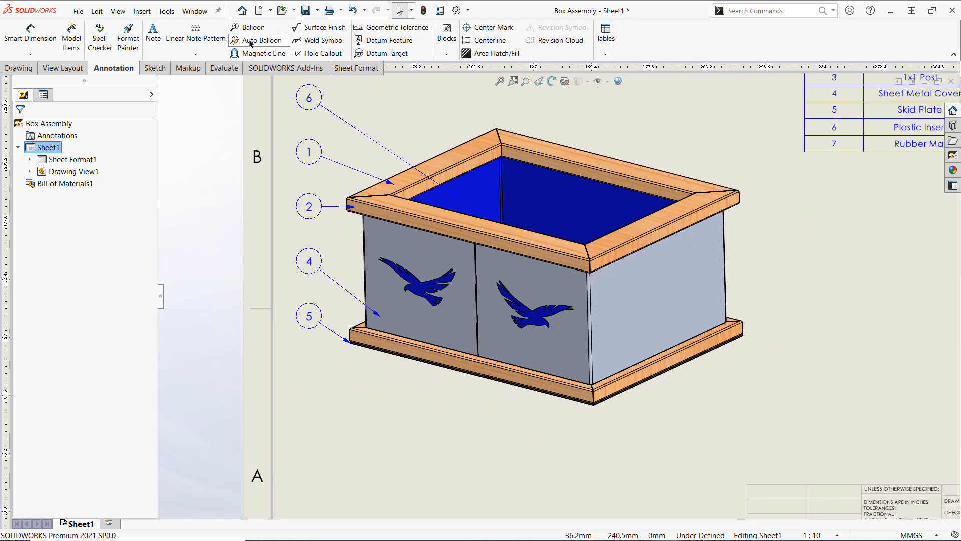
{"action": "left_click", "coordinate": [258, 40]}
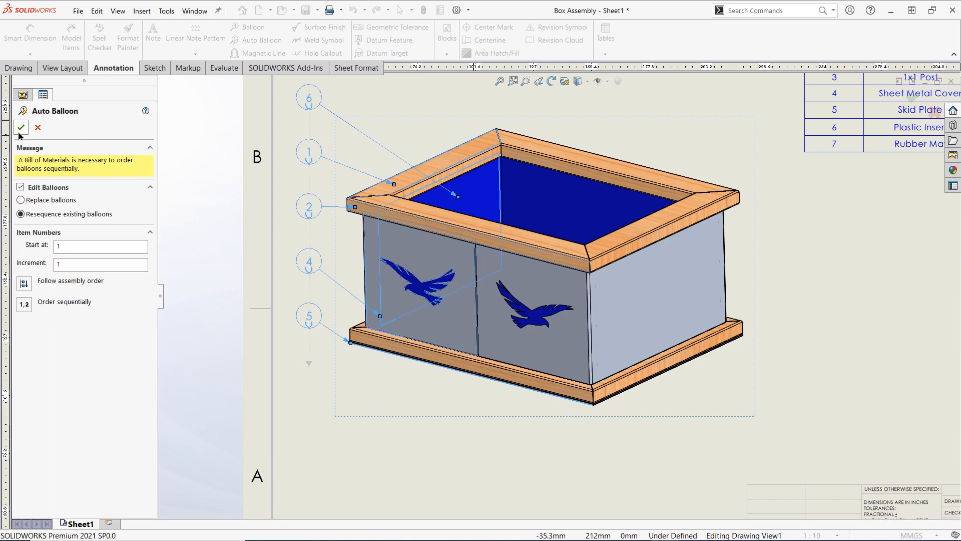
{"action": "left_click", "coordinate": [21, 127]}
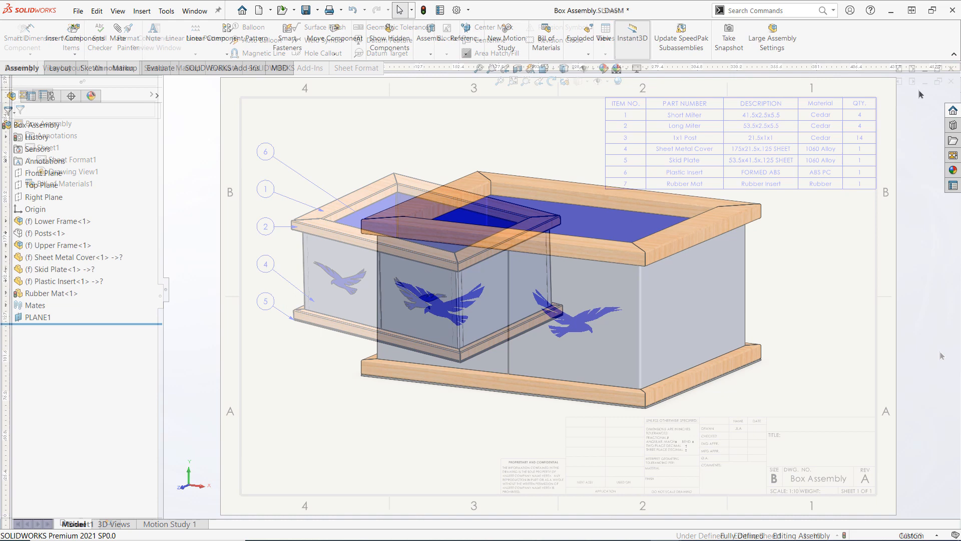
Step: Open the Rubber Mat part on its own and fill in its Description custom property
{"action": "right_click", "coordinate": [47, 292]}
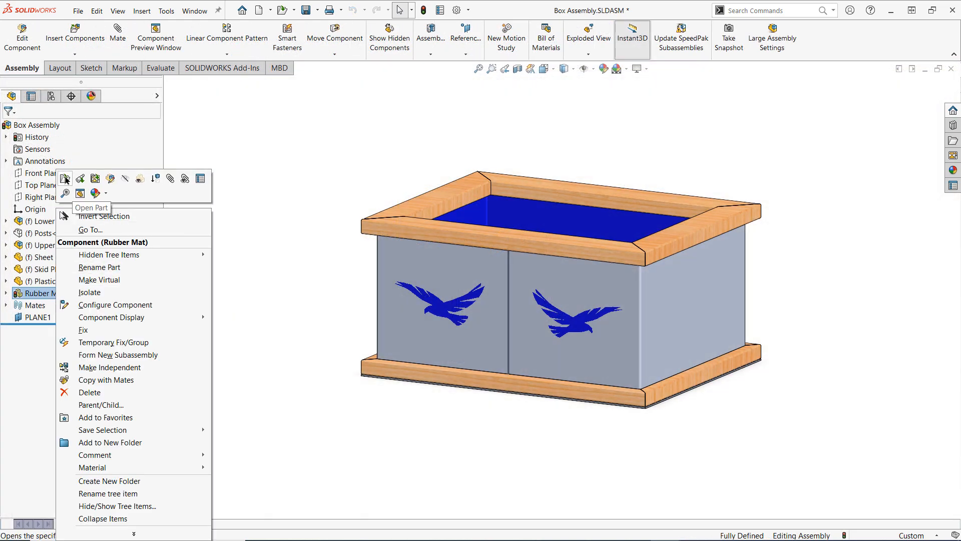
{"action": "left_click", "coordinate": [92, 207]}
{"action": "type", "text": "Rubb"}
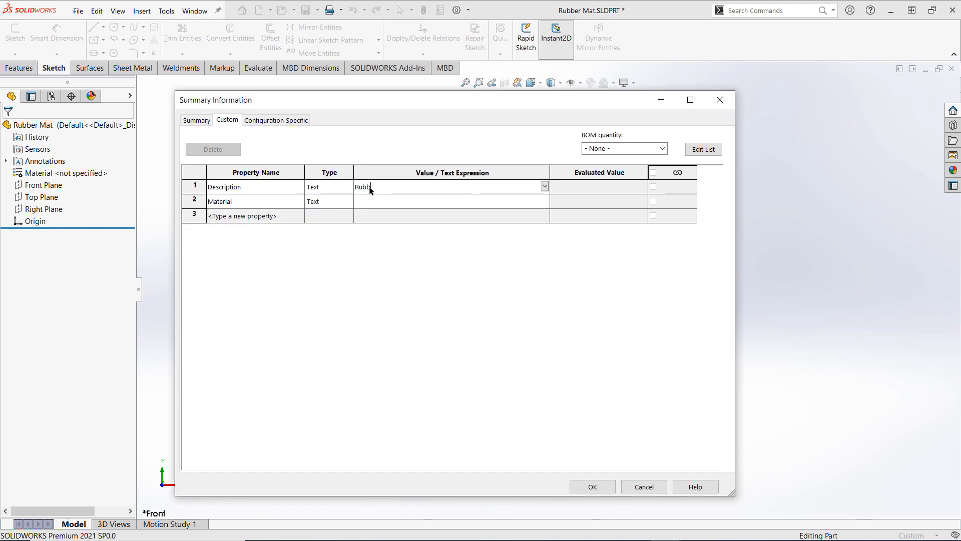
{"action": "left_click", "coordinate": [542, 201]}
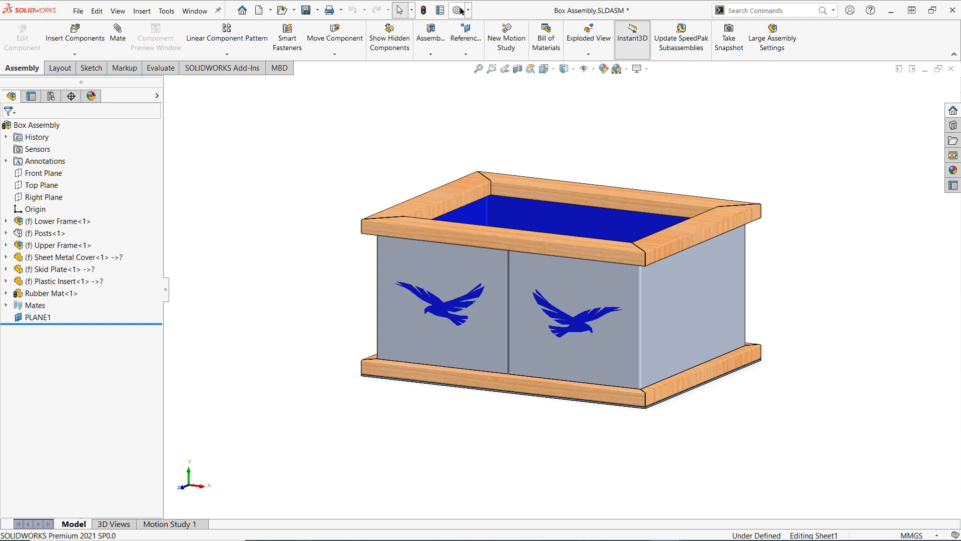
{"action": "mouse_move", "coordinate": [459, 10]}
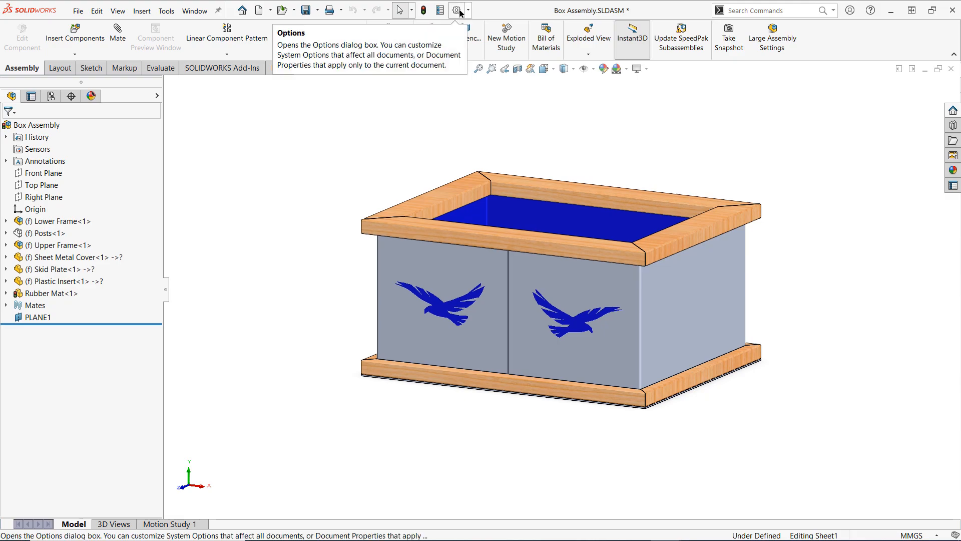
Step: Confirm in System Options that new components are not saved externally, then show Insert Components choices
{"action": "left_click", "coordinate": [456, 10]}
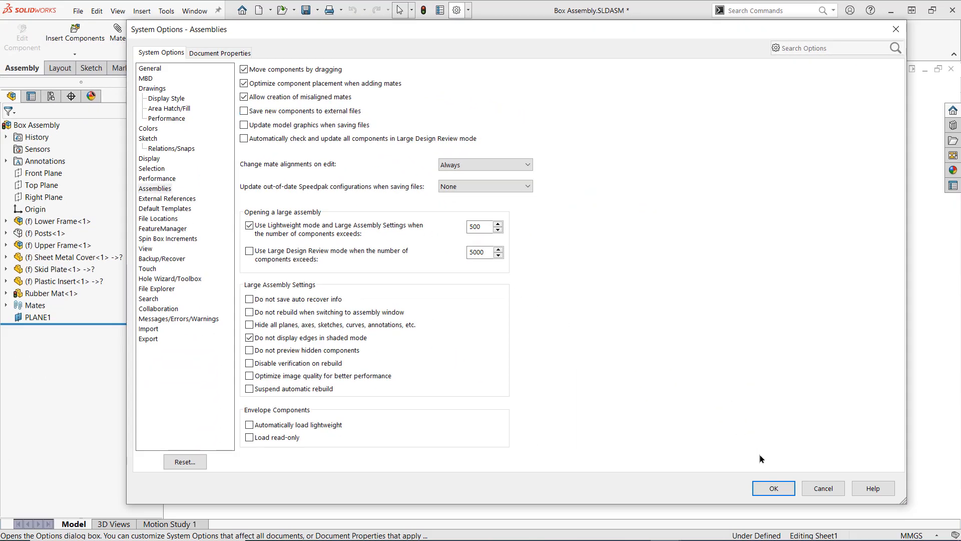
{"action": "left_click", "coordinate": [773, 487]}
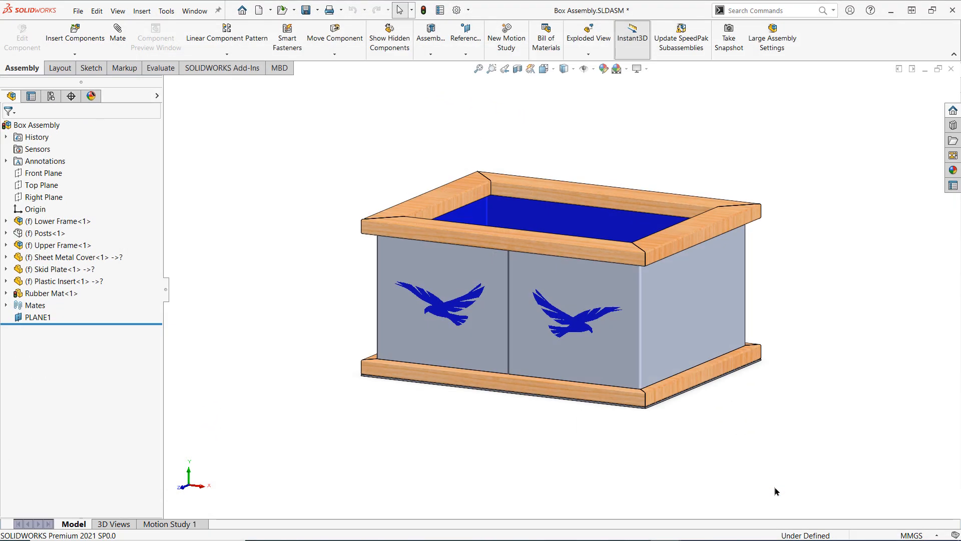
{"action": "left_click", "coordinate": [74, 54]}
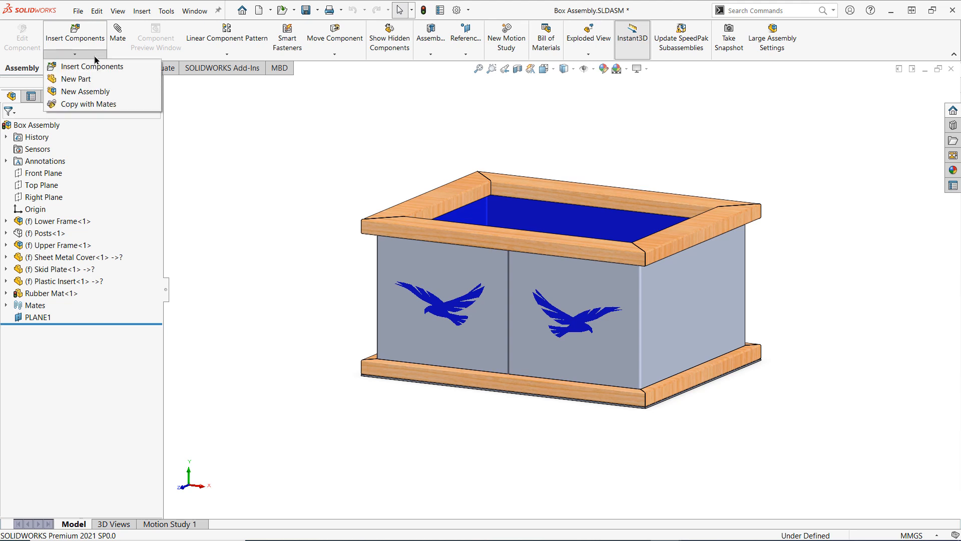
Step: Create a new virtual part, Part4, inside the Box Assembly
{"action": "left_click", "coordinate": [75, 78]}
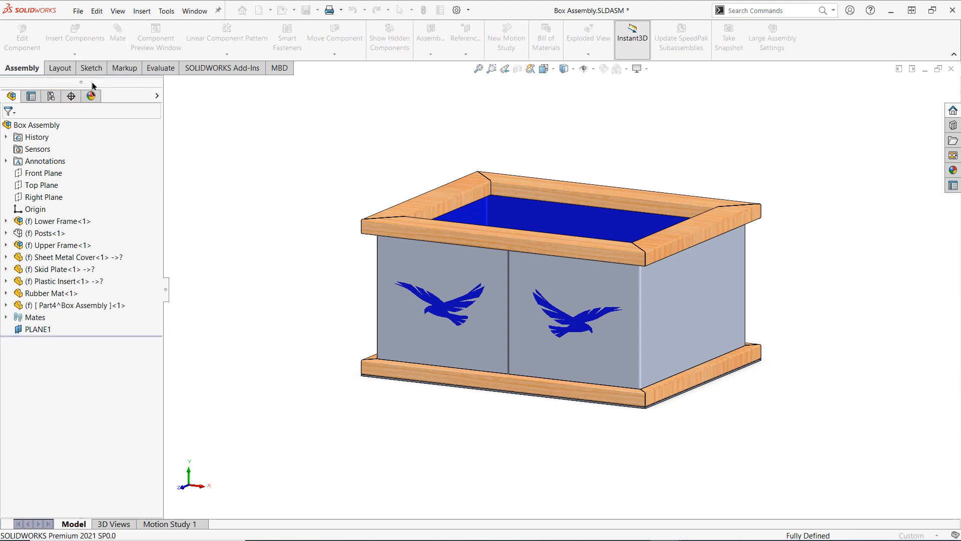
{"action": "mouse_move", "coordinate": [529, 274]}
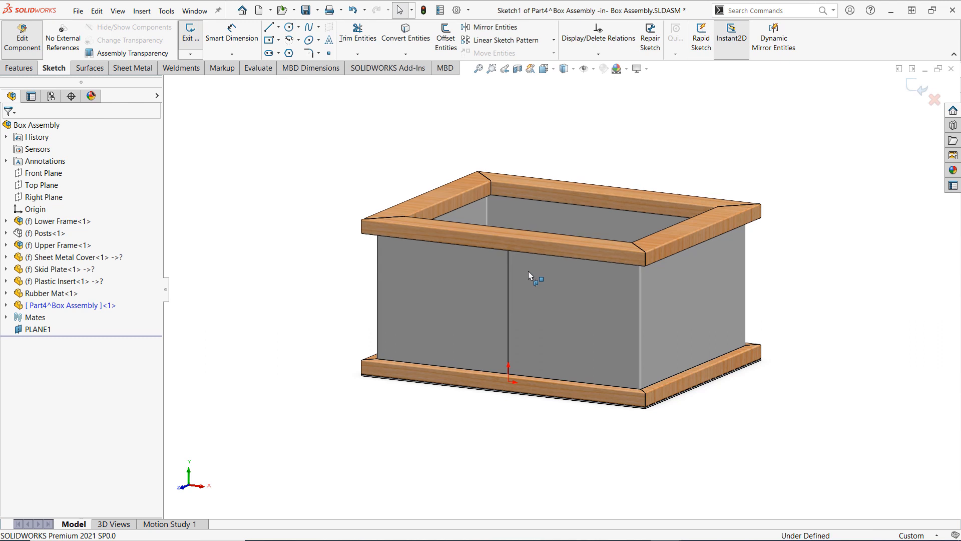
{"action": "mouse_move", "coordinate": [921, 107]}
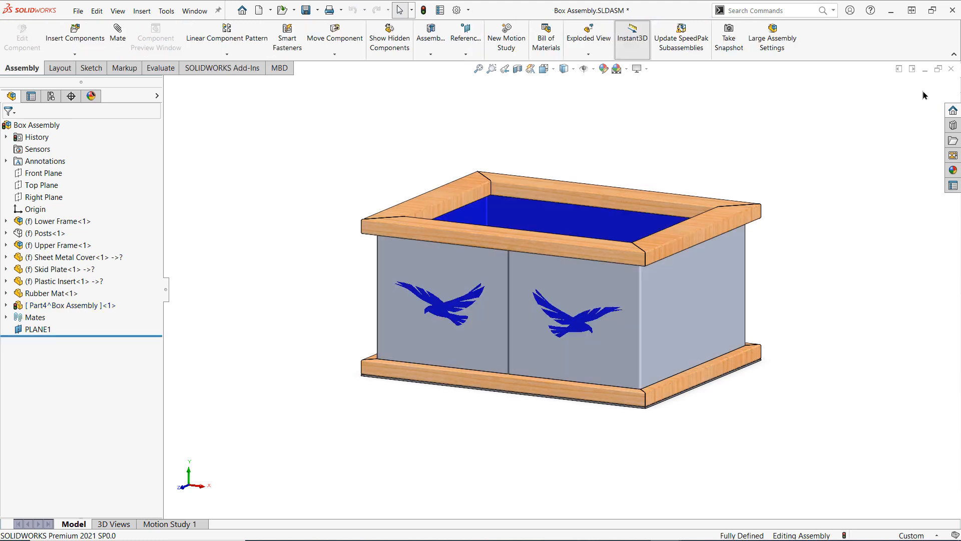
Step: Rename the virtual part to Finishing Nails, then rebuild and save the assembly
{"action": "left_click", "coordinate": [69, 305]}
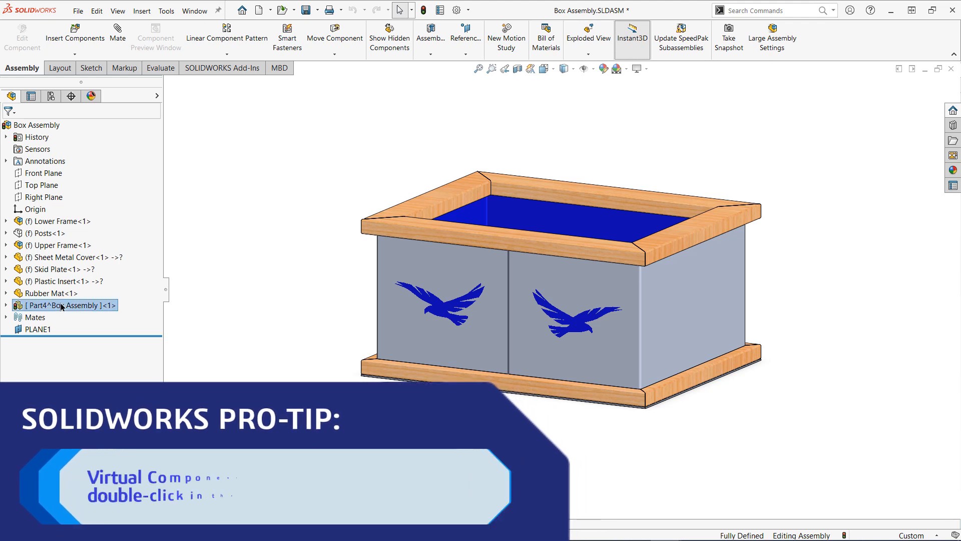
{"action": "double_click", "coordinate": [67, 304]}
{"action": "type", "text": "Finishing Nails"}
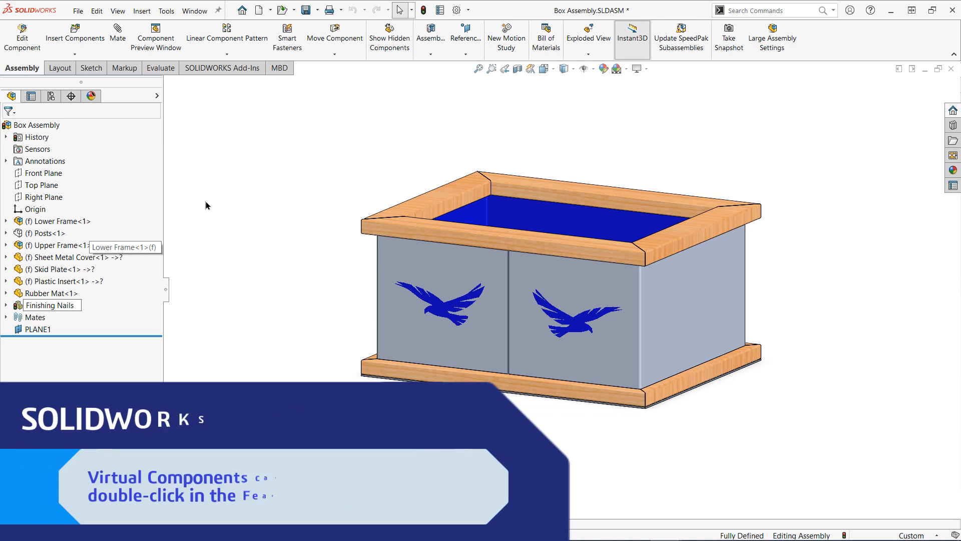
{"action": "left_click", "coordinate": [304, 10]}
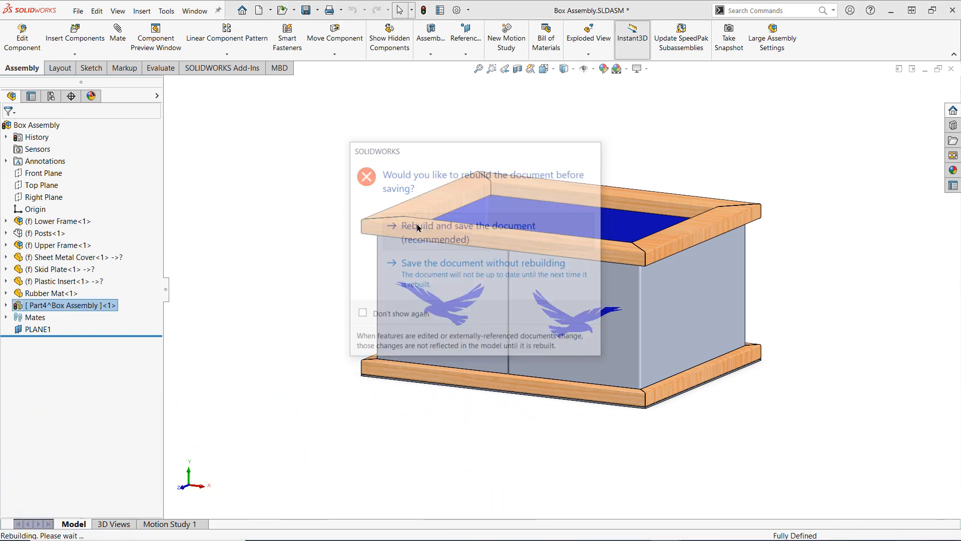
{"action": "left_click", "coordinate": [466, 226]}
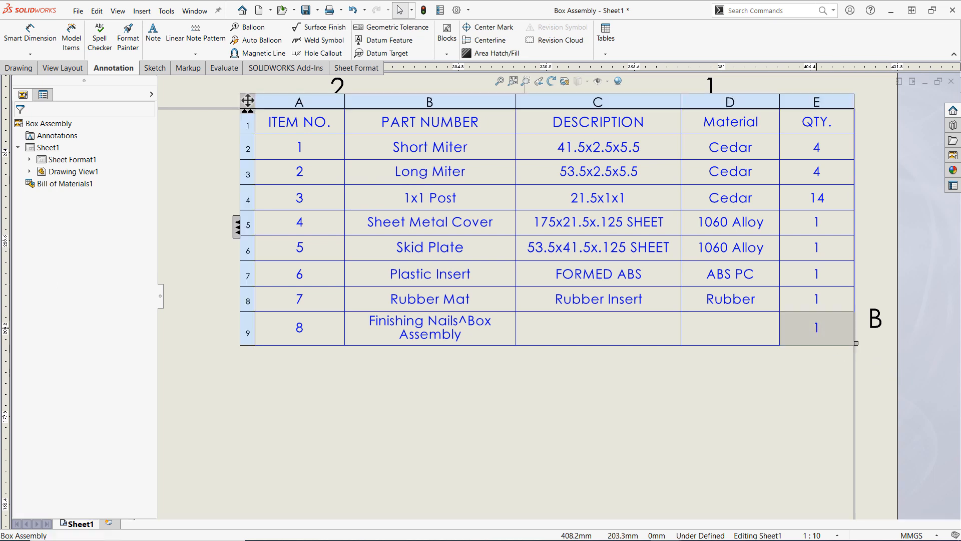
Step: Override the Finishing Nails BOM quantity to 20, then set the cell back to 1
{"action": "double_click", "coordinate": [816, 329]}
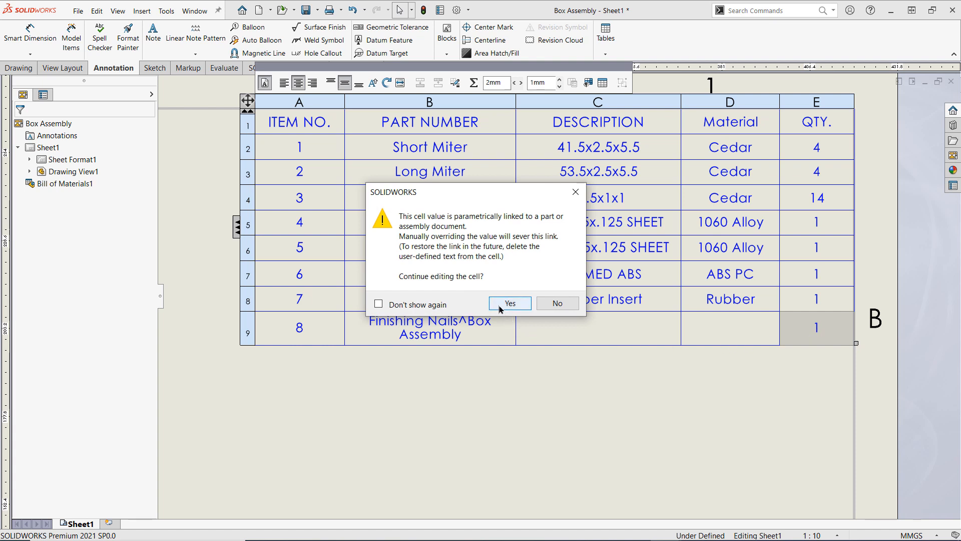
{"action": "left_click", "coordinate": [509, 303]}
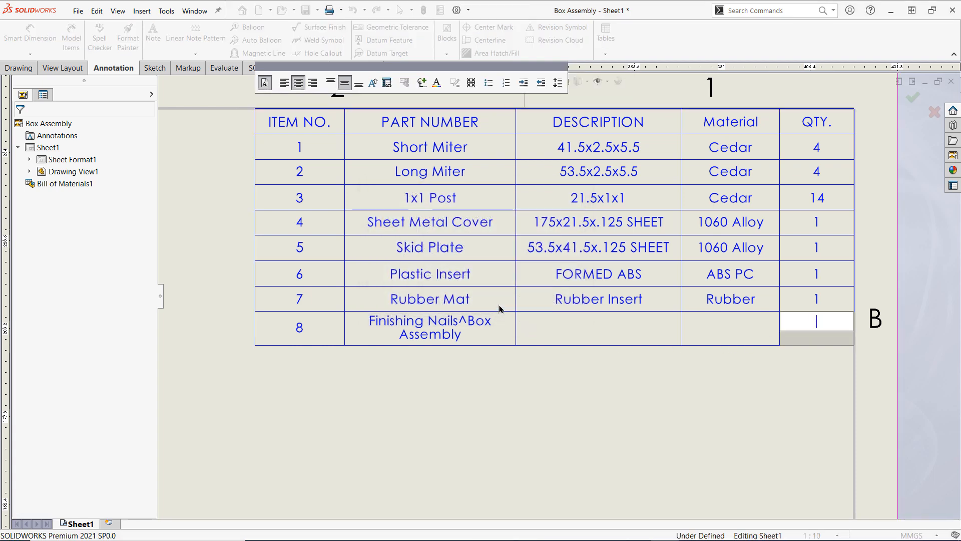
{"action": "type", "text": "20"}
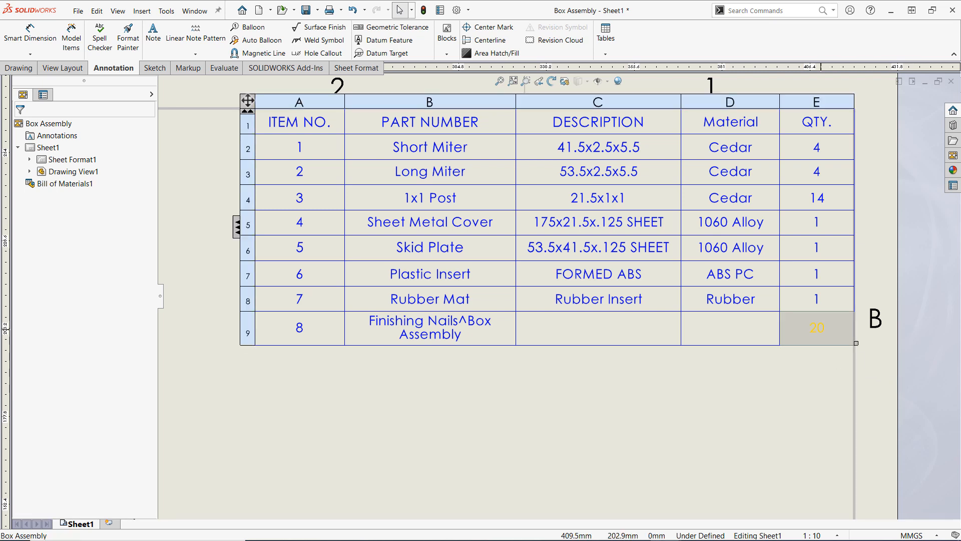
{"action": "double_click", "coordinate": [816, 329]}
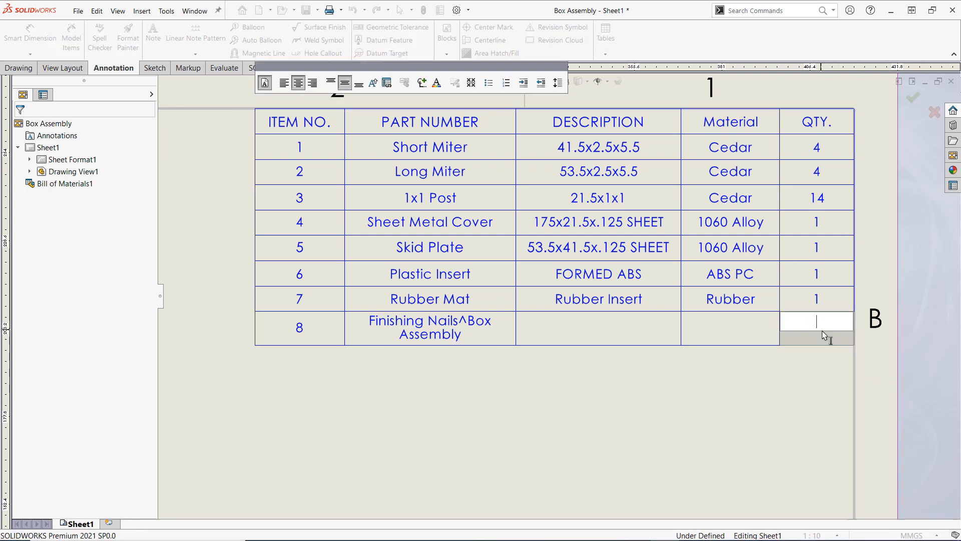
{"action": "type", "text": "1"}
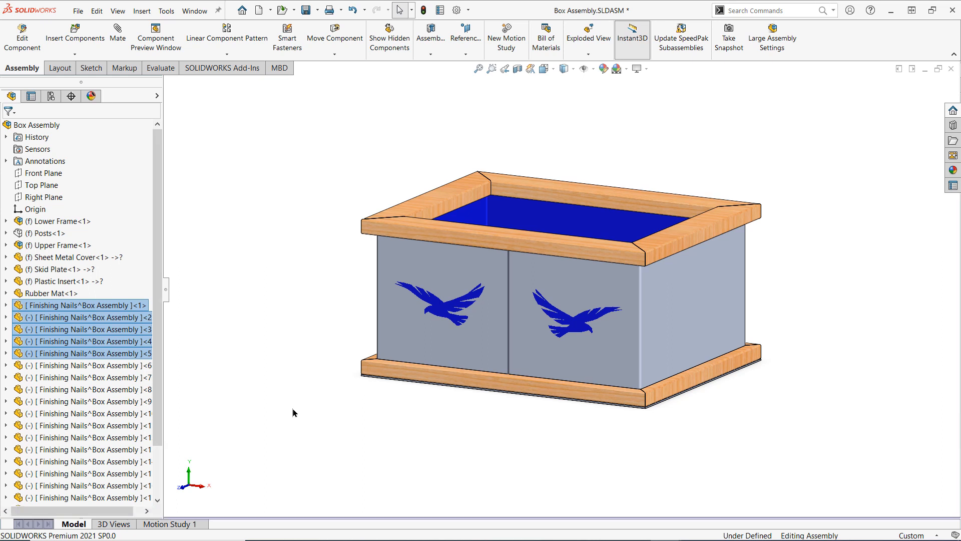
Step: Group the nail instances into a Finishing Nails folder and return to the drawing sheet
{"action": "scroll", "scroll_direction": "down", "scroll_amount": 3}
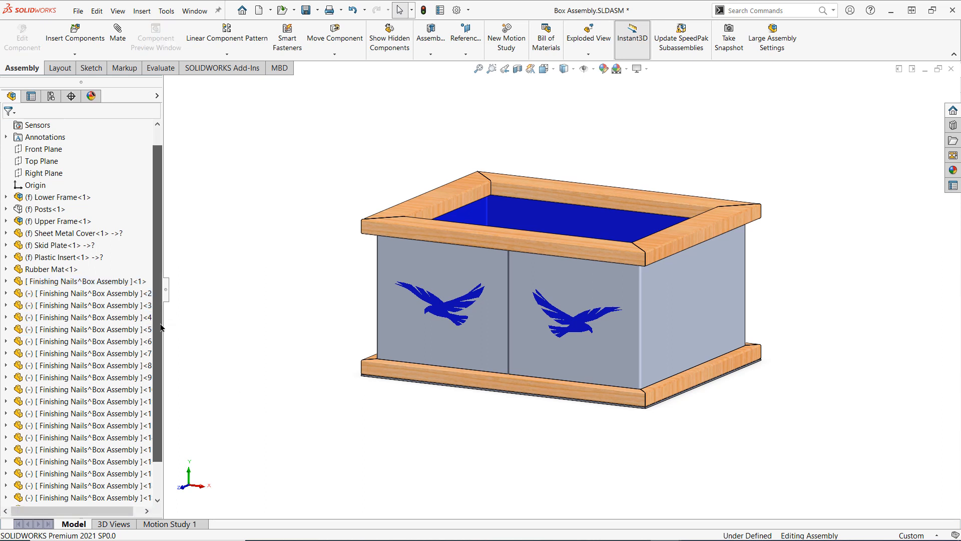
{"action": "left_click", "coordinate": [86, 257]}
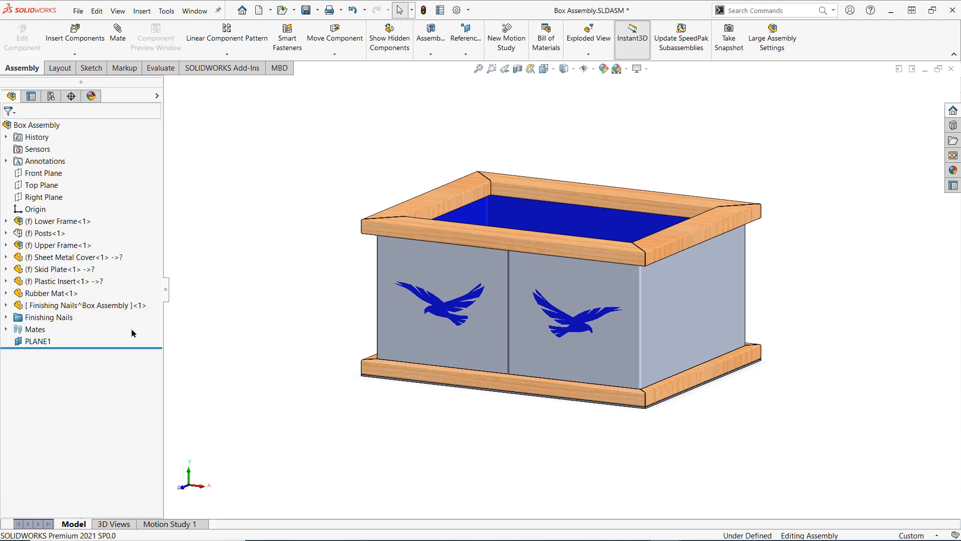
{"action": "right_click", "coordinate": [49, 294]}
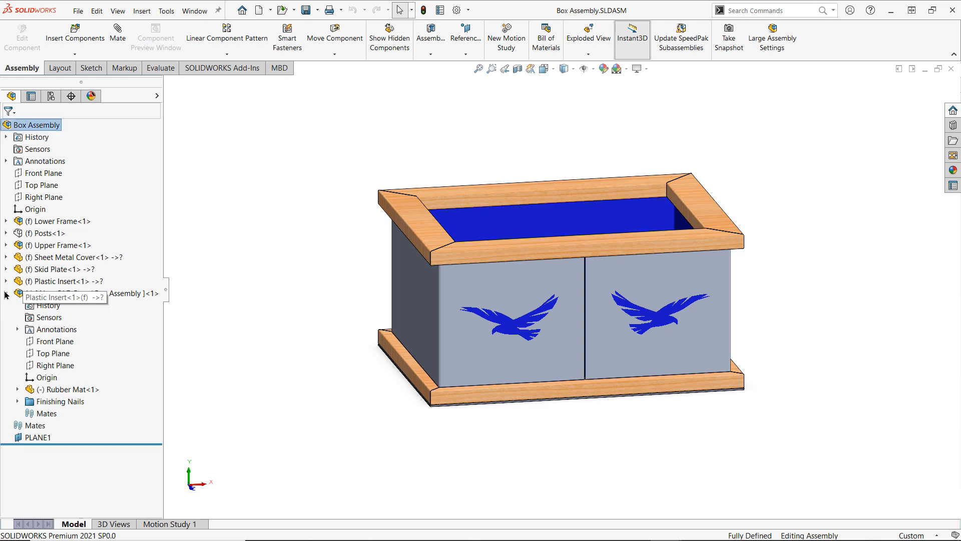
{"action": "left_click", "coordinate": [17, 389]}
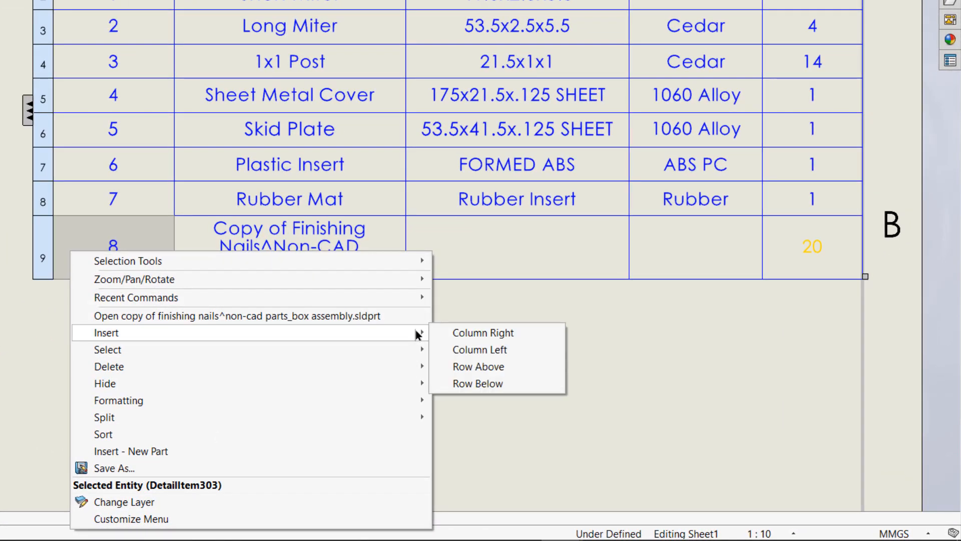
Step: Add BOM row 9 with part number E-Z LOK 903816-25, description Threaded Insert and material Zinc
{"action": "left_click", "coordinate": [478, 383]}
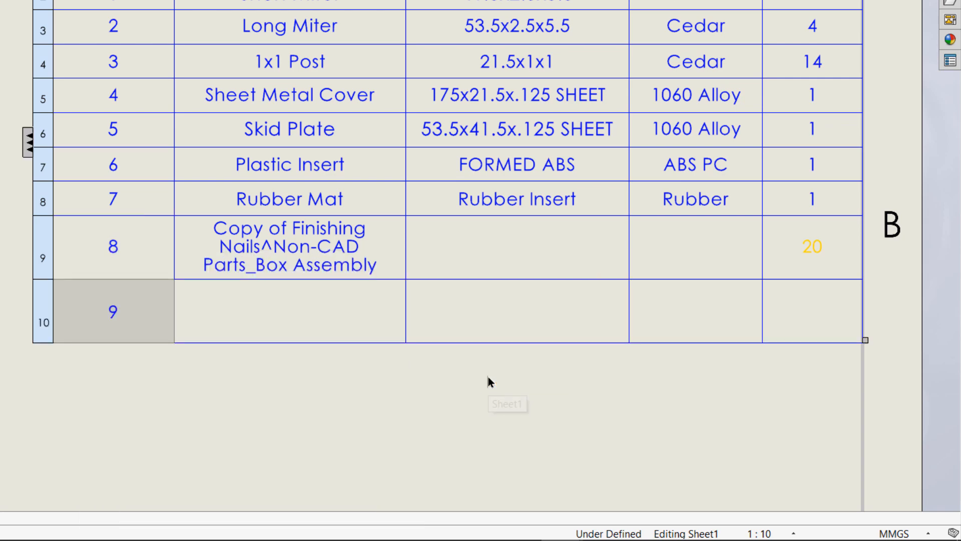
{"action": "left_click", "coordinate": [289, 311]}
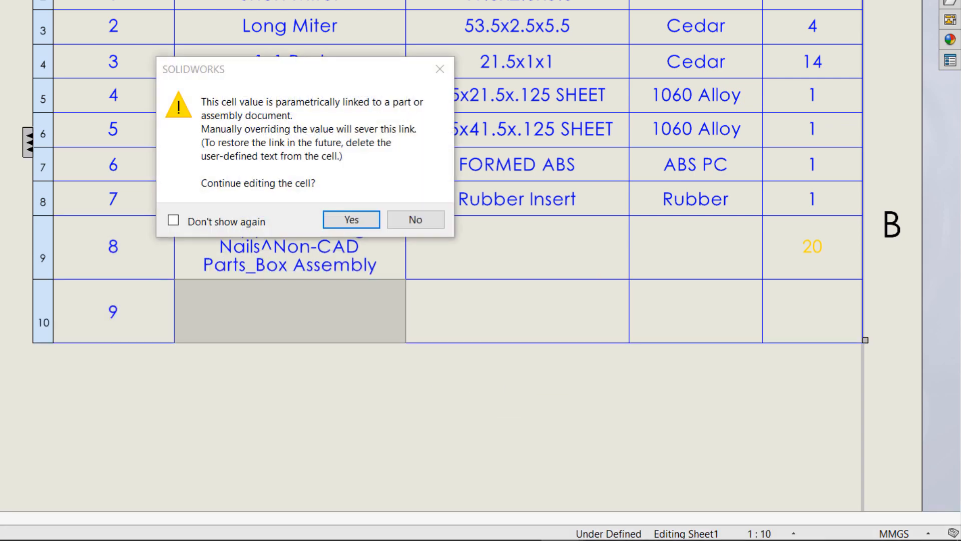
{"action": "mouse_move", "coordinate": [351, 235]}
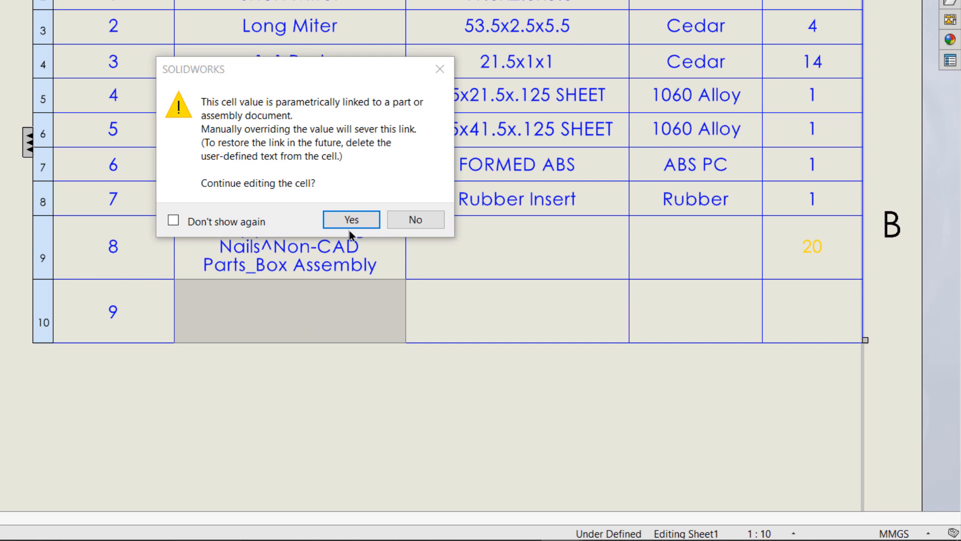
{"action": "left_click", "coordinate": [351, 219]}
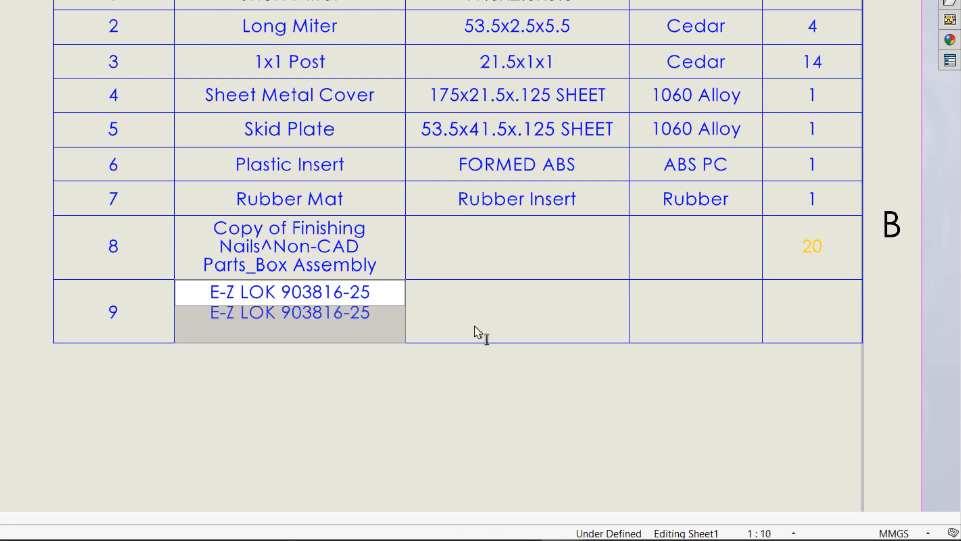
{"action": "type", "text": "Th"}
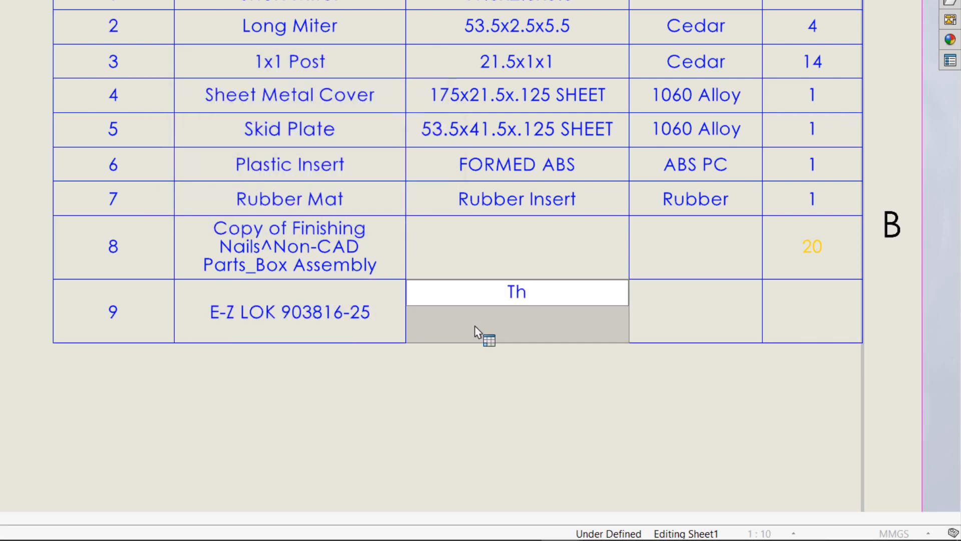
{"action": "type", "text": "Threaded Insert"}
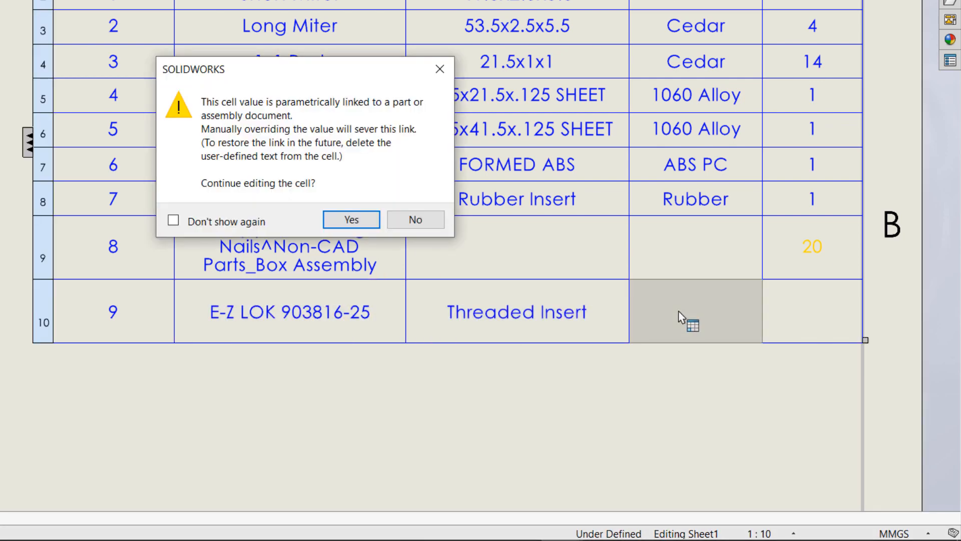
{"action": "left_click", "coordinate": [350, 219]}
{"action": "type", "text": "Zinc"}
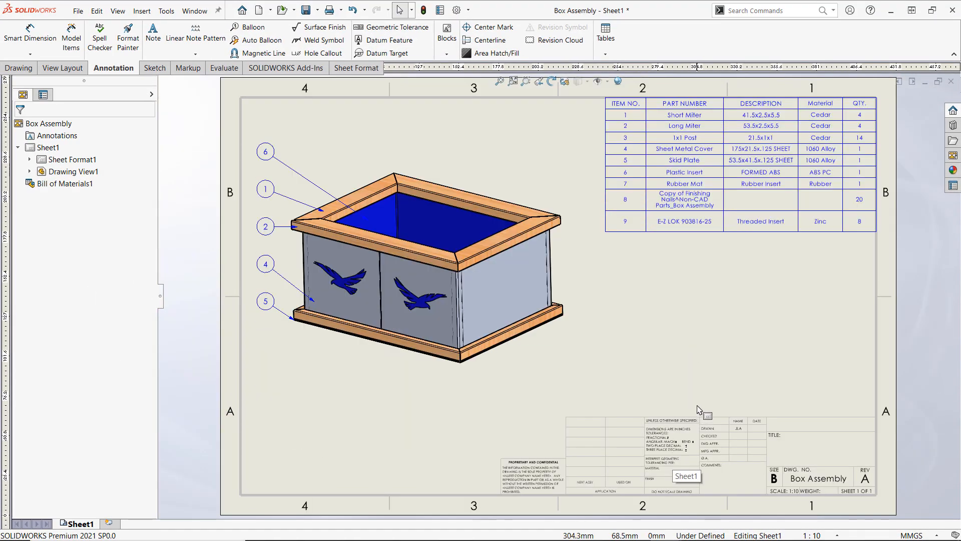
Step: Add a balloon with custom text 9 pointing to the right corner of the box's top frame
{"action": "left_click", "coordinate": [252, 27]}
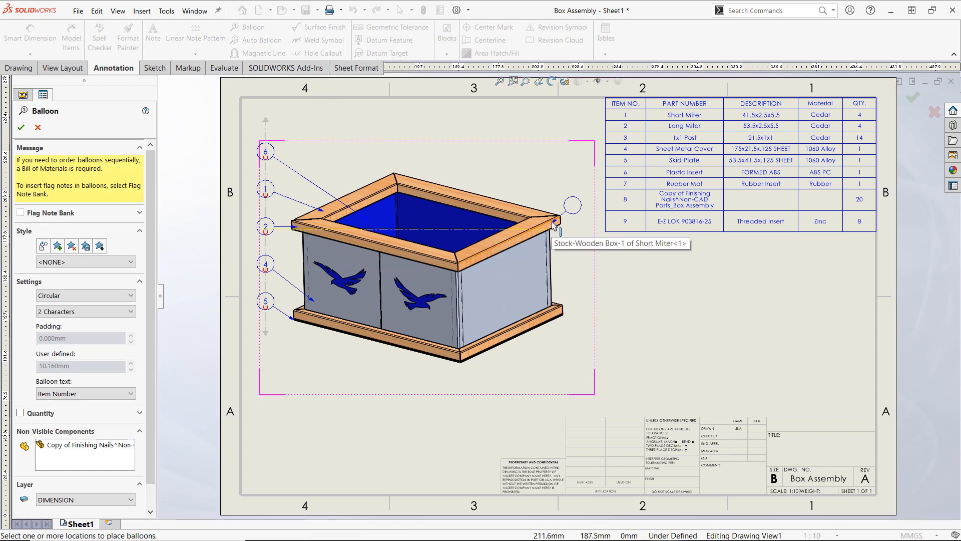
{"action": "left_click", "coordinate": [607, 272]}
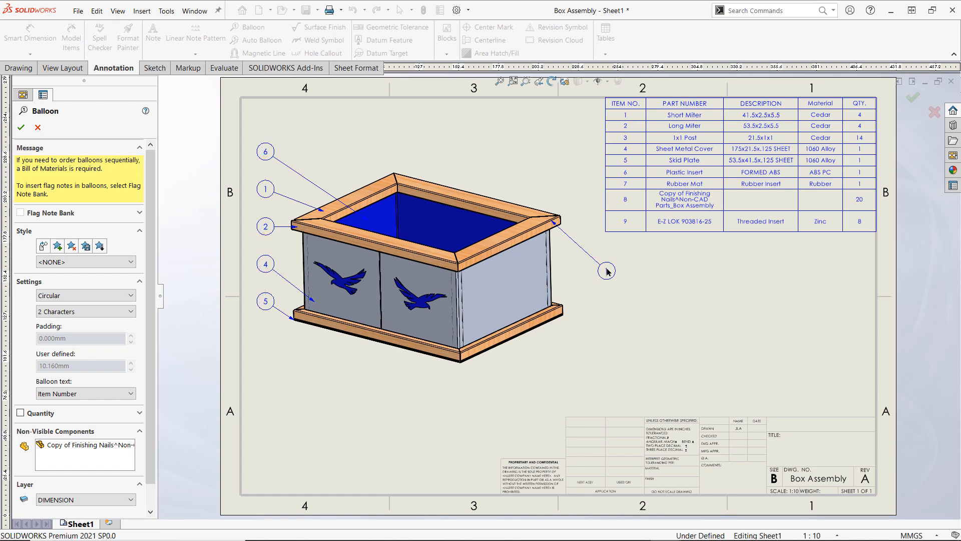
{"action": "left_click", "coordinate": [607, 271]}
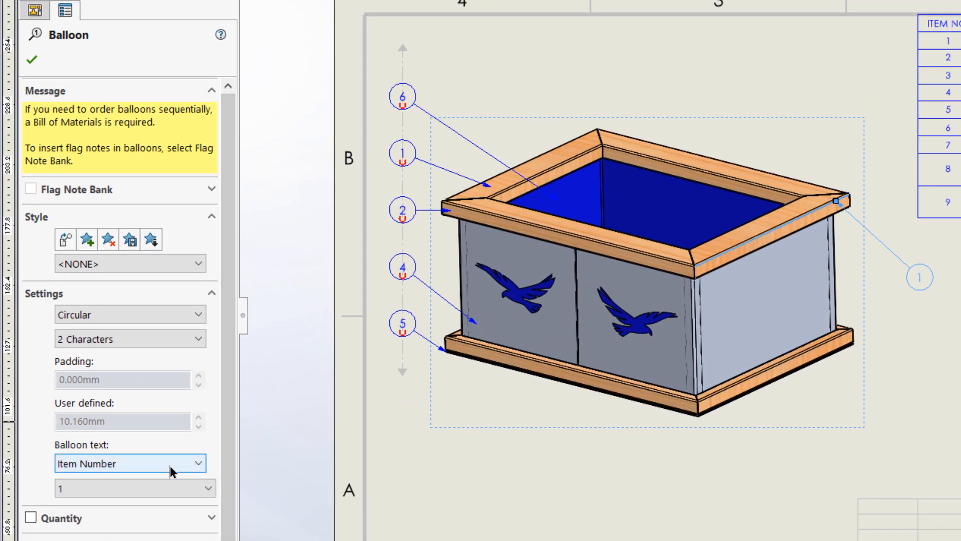
{"action": "left_click", "coordinate": [129, 462]}
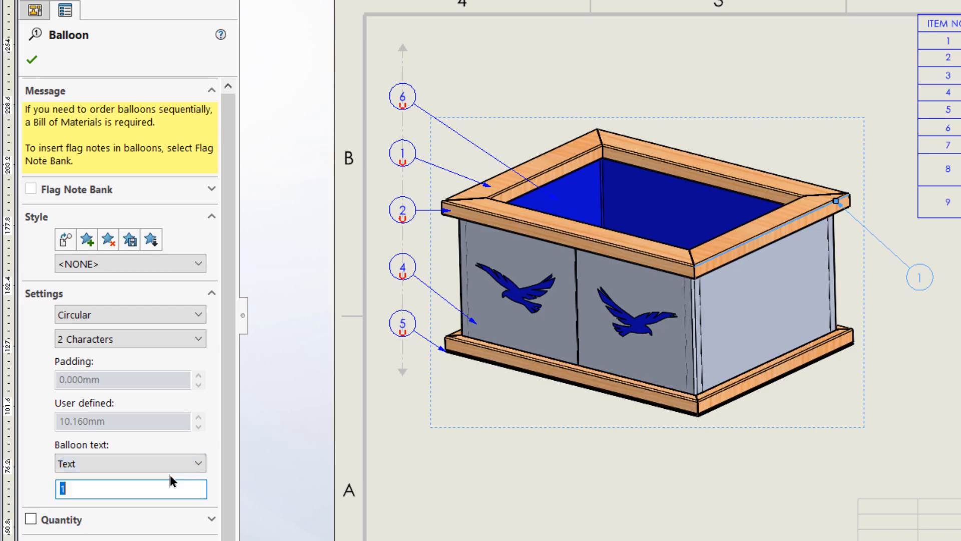
{"action": "type", "text": "9"}
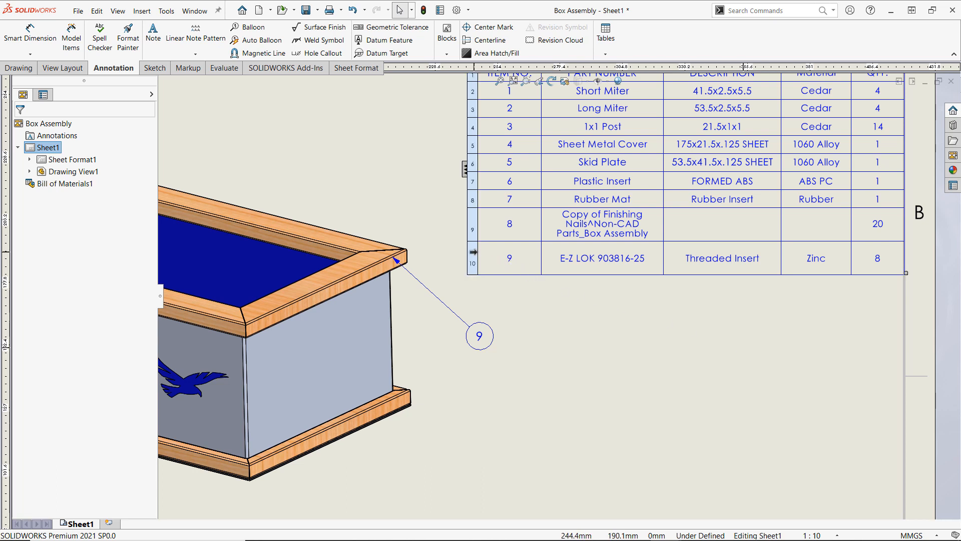
Step: Delete the threaded insert row (item 9) from the bill of materials
{"action": "right_click", "coordinate": [509, 257]}
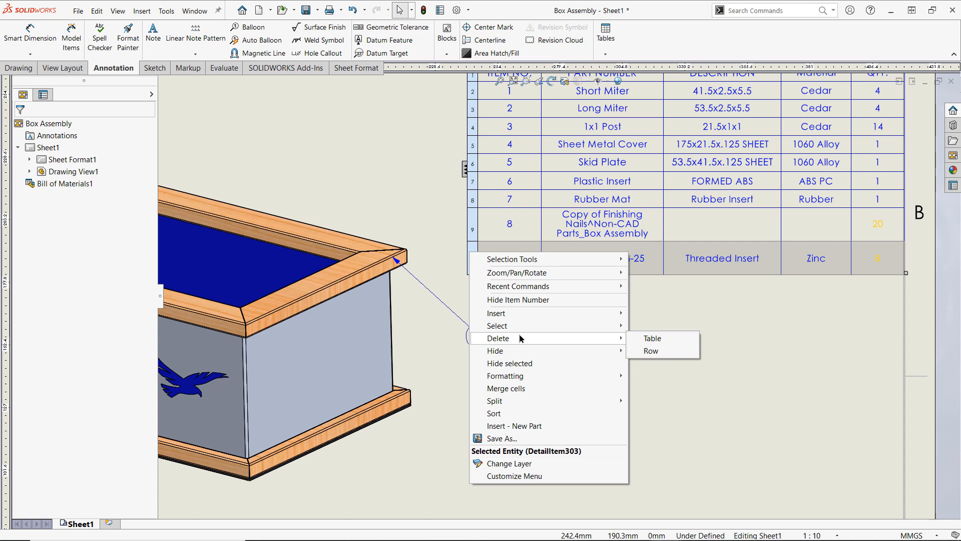
{"action": "mouse_move", "coordinate": [662, 351]}
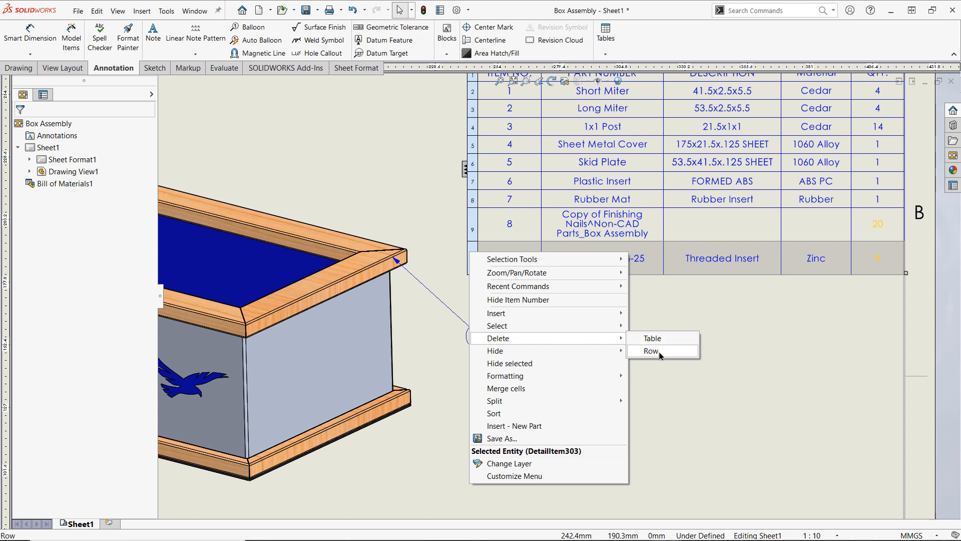
{"action": "left_click", "coordinate": [651, 350]}
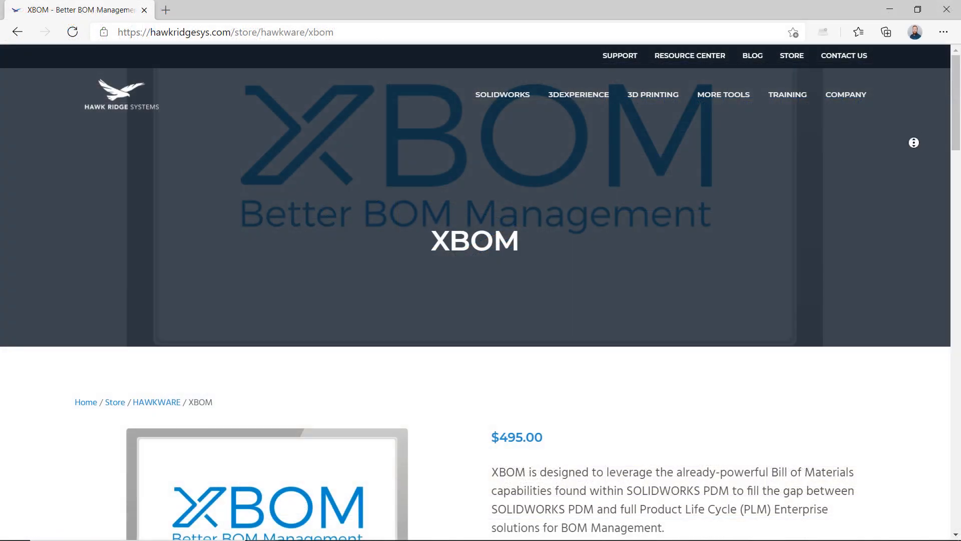
Step: Scroll down the XBOM product page to see its price and description
{"action": "scroll", "scroll_direction": "down", "scroll_amount": 3}
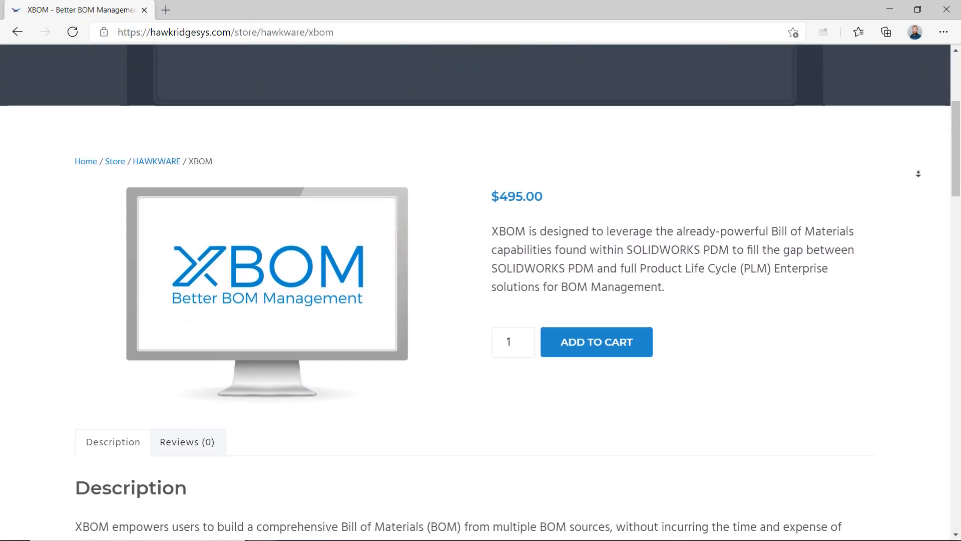
{"action": "scroll", "scroll_direction": "down", "scroll_amount": 3}
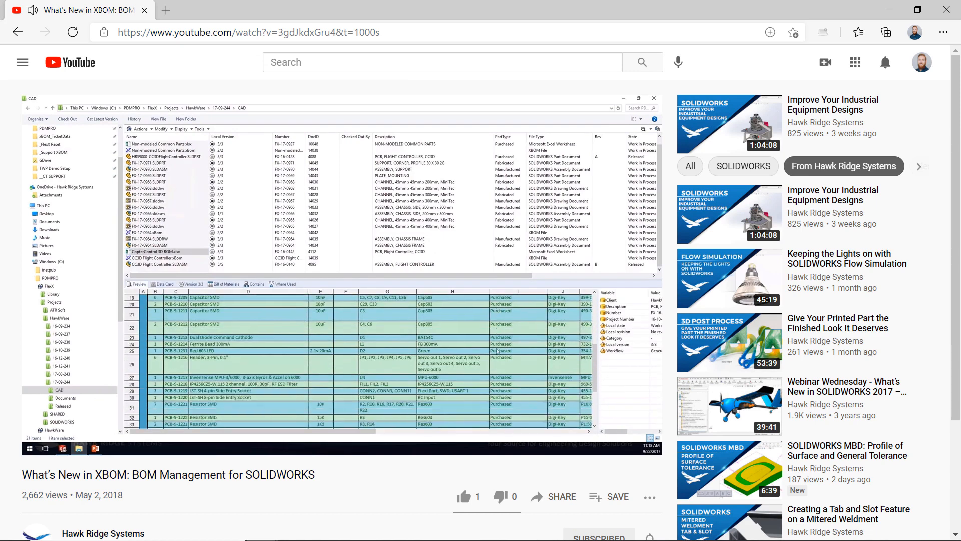
Step: Scroll the YouTube page of the What's New in XBOM video
{"action": "scroll", "scroll_direction": "down", "scroll_amount": 3}
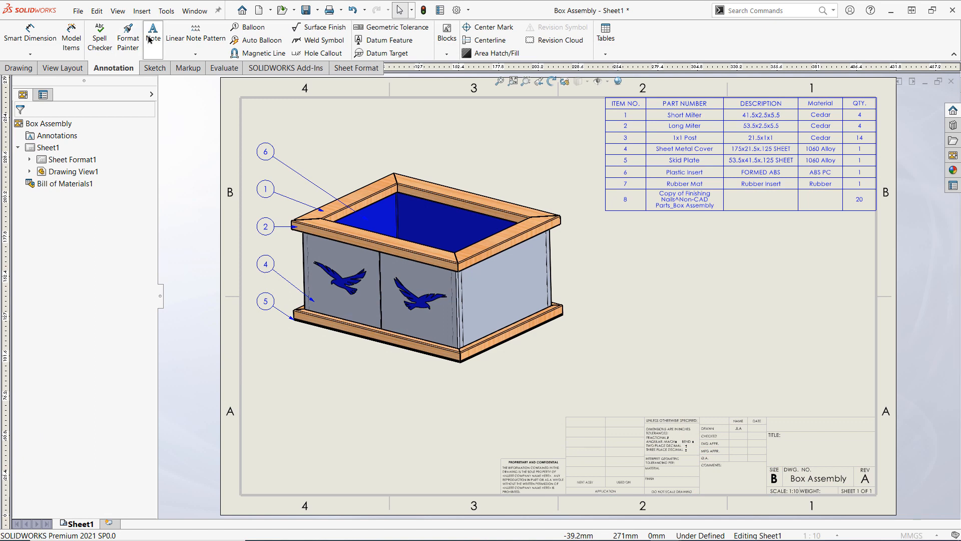
Step: Add a 'Hawk Decal' note with a leader pointing to the bird decal
{"action": "left_click", "coordinate": [153, 36]}
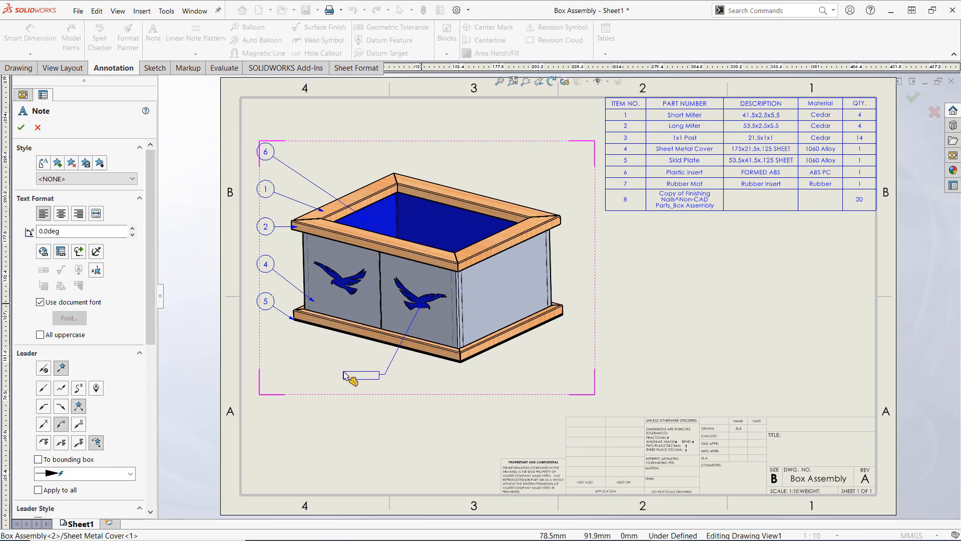
{"action": "type", "text": "Hawk Decal"}
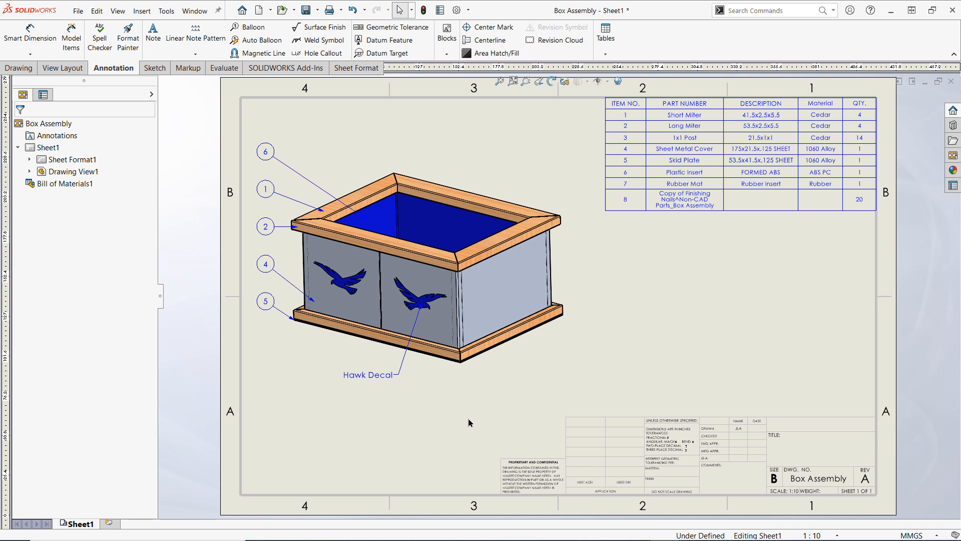
Step: Place a new note in empty sheet space headed 'CONSUMABLES:'
{"action": "left_click", "coordinate": [266, 151]}
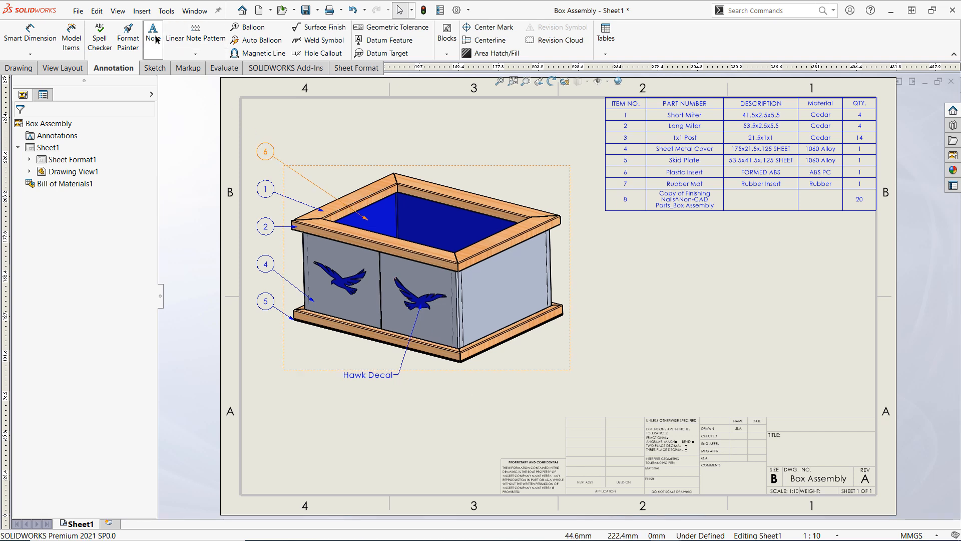
{"action": "left_click", "coordinate": [152, 38]}
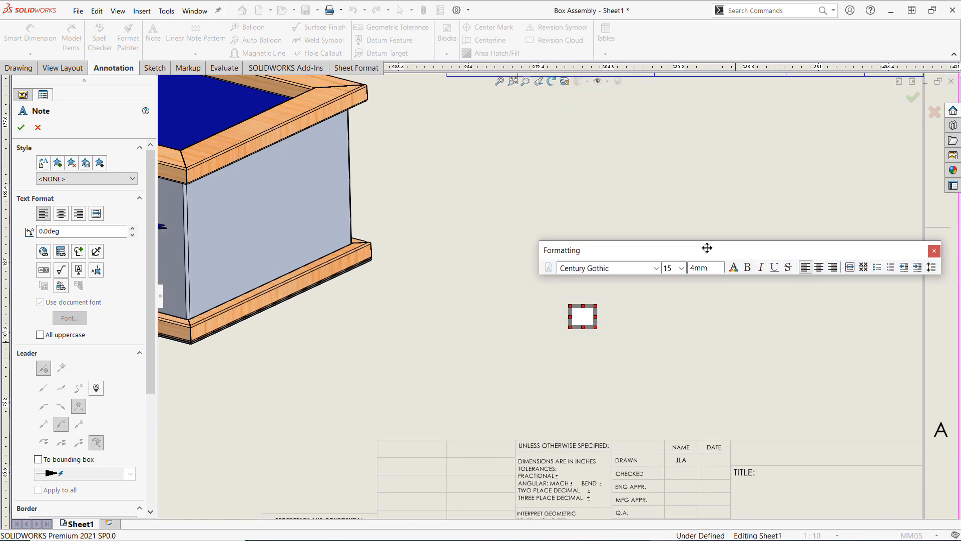
{"action": "type", "text": "CO"}
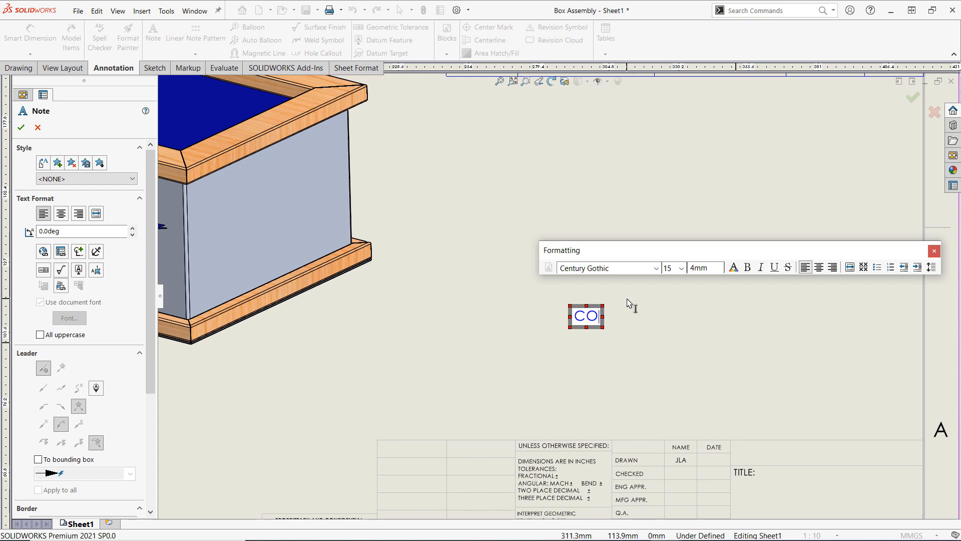
{"action": "type", "text": "NSUMABLES"}
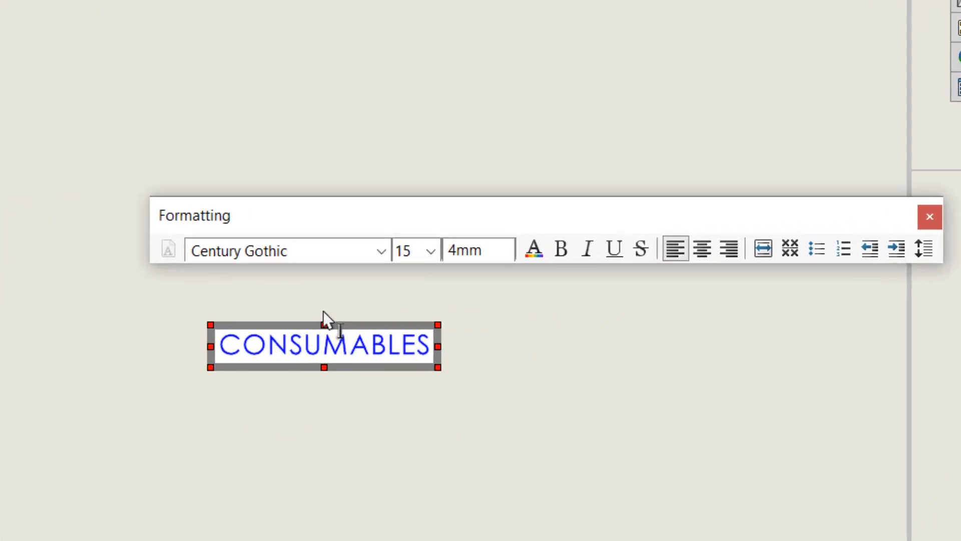
Step: Add a numbered list reading WOOD GLUE, JB WELD and WOOD STAIN under the heading
{"action": "left_click", "coordinate": [843, 249]}
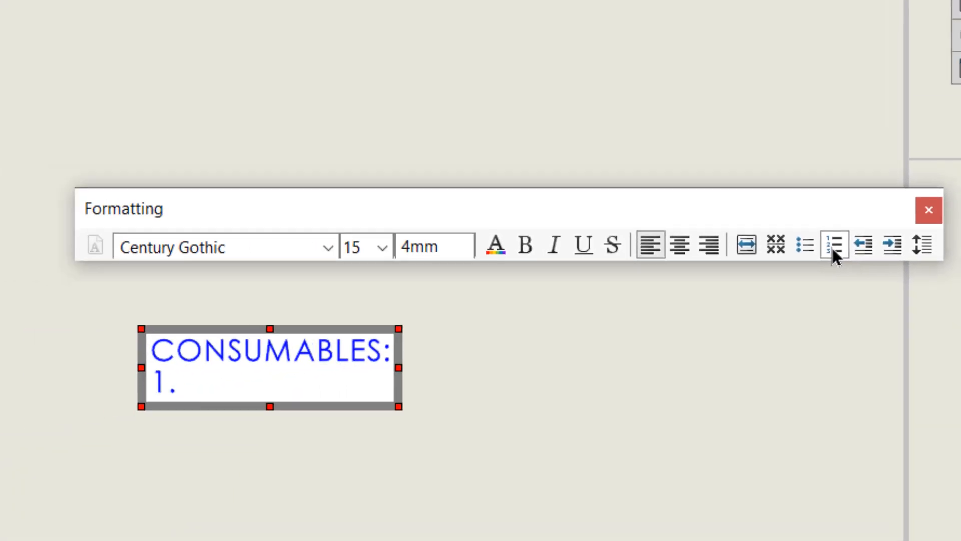
{"action": "type", "text": "WOOD GLUE"}
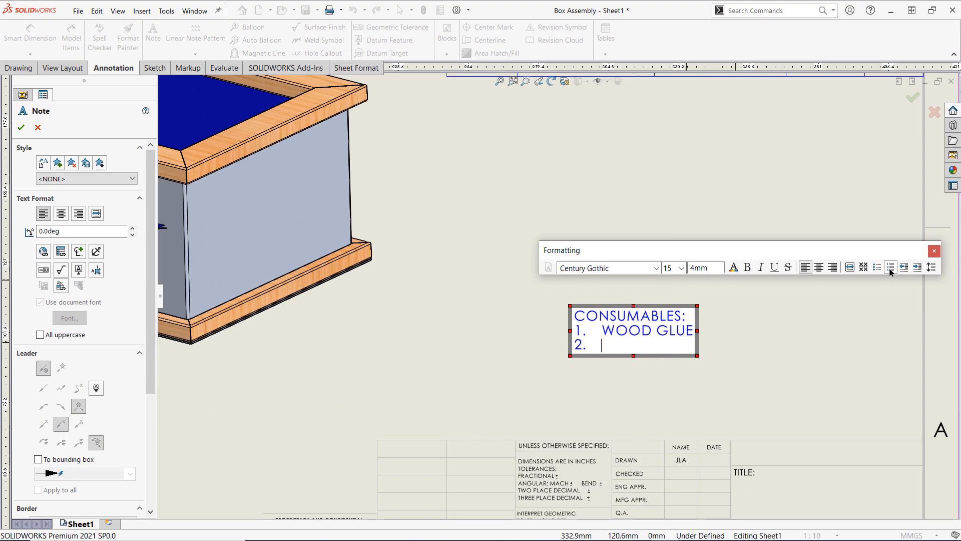
{"action": "type", "text": "JB WELD"}
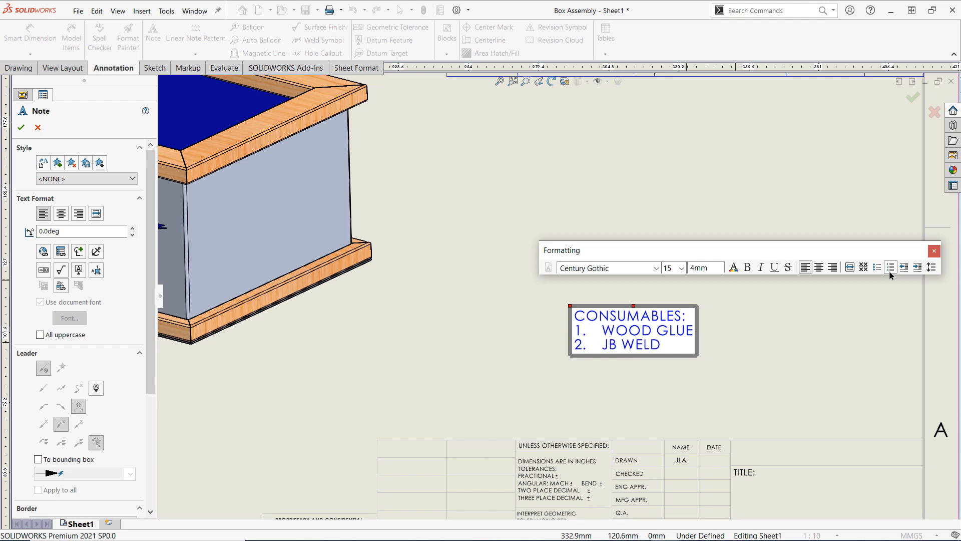
{"action": "type", "text": "3.\tWOOD ST"}
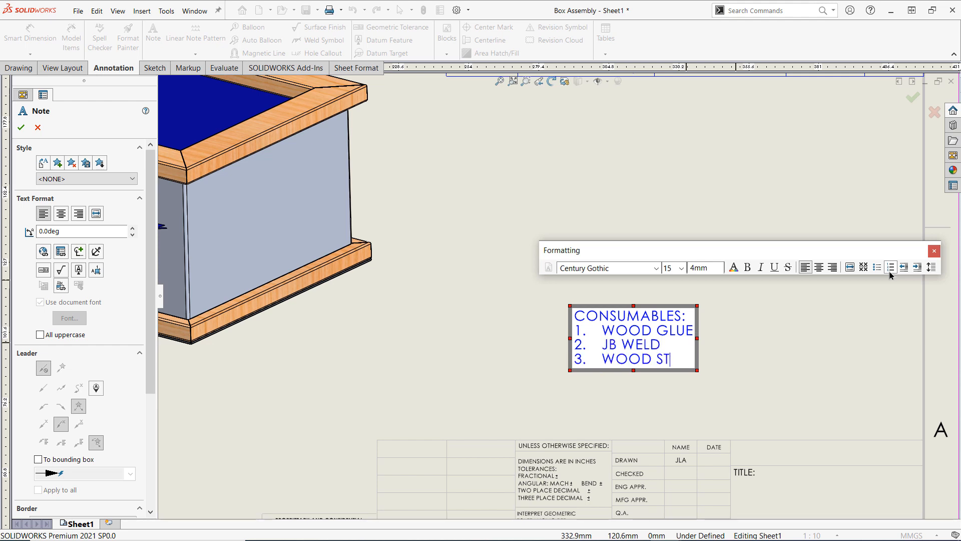
{"action": "type", "text": "AIN"}
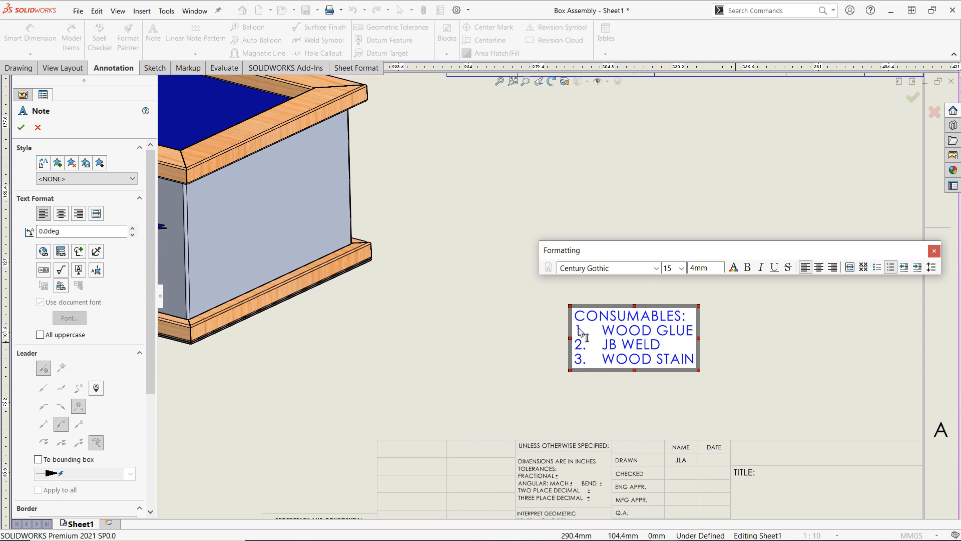
Step: Add the numbered consumables items to the Flag Note Bank via the Note PropertyManager
{"action": "double_click", "coordinate": [581, 331]}
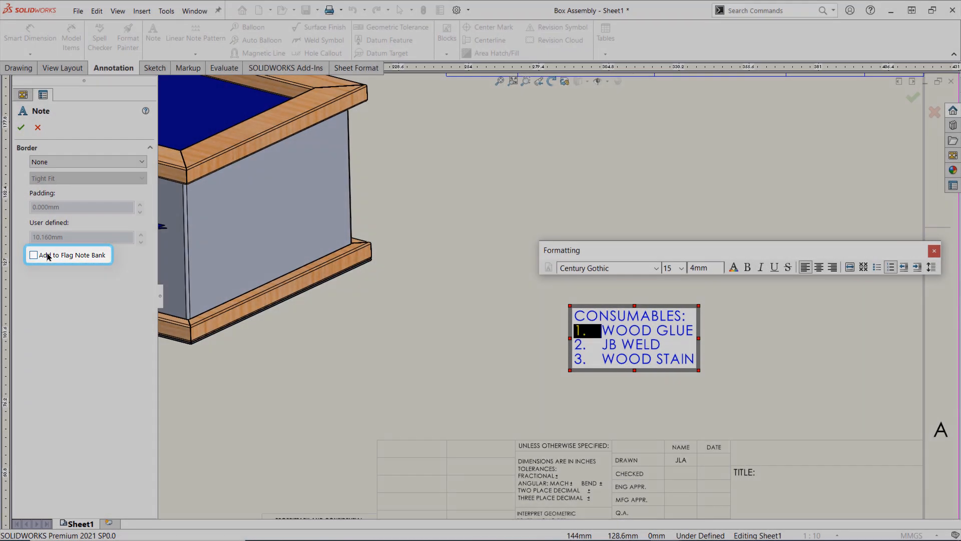
{"action": "left_click", "coordinate": [34, 255]}
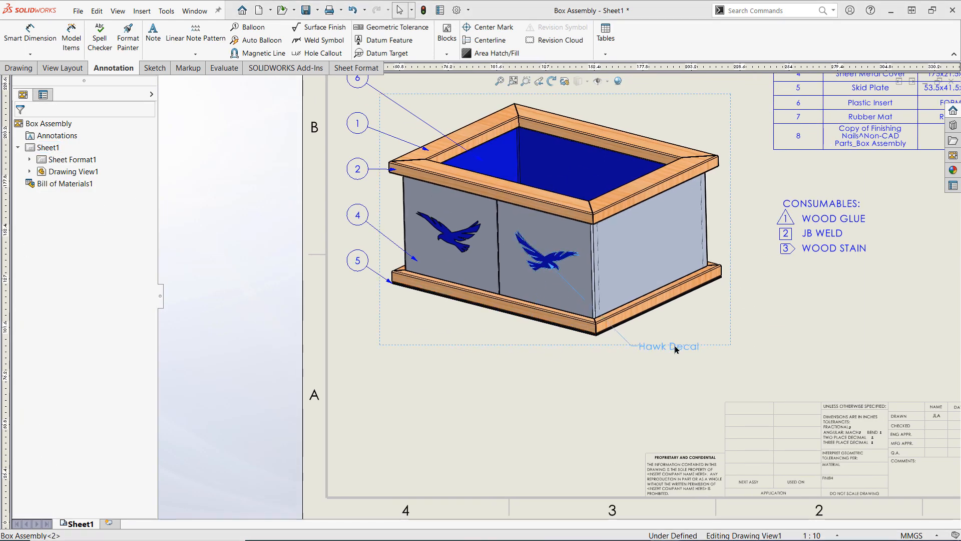
Step: Start the Balloon tool and change options in the Balloon PropertyManager
{"action": "left_click", "coordinate": [253, 27]}
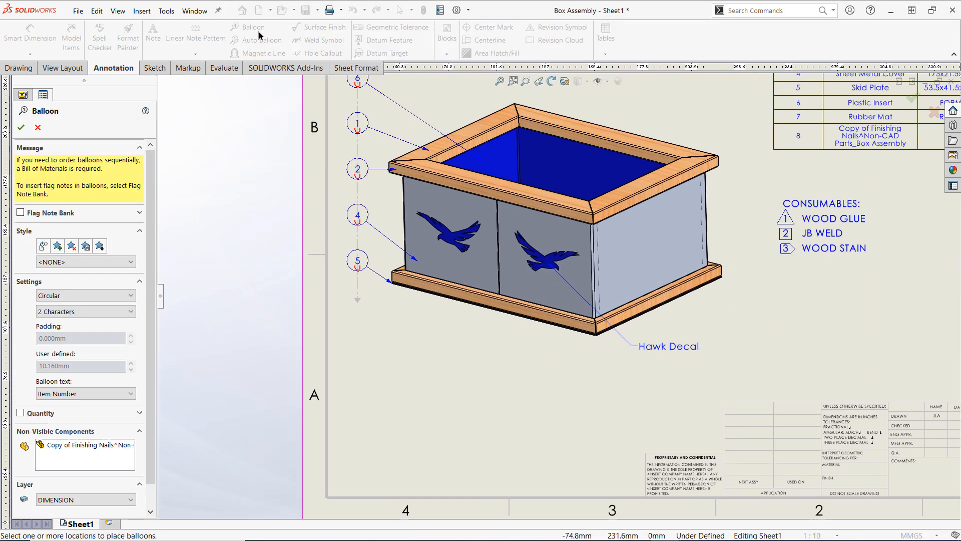
{"action": "left_click", "coordinate": [52, 212]}
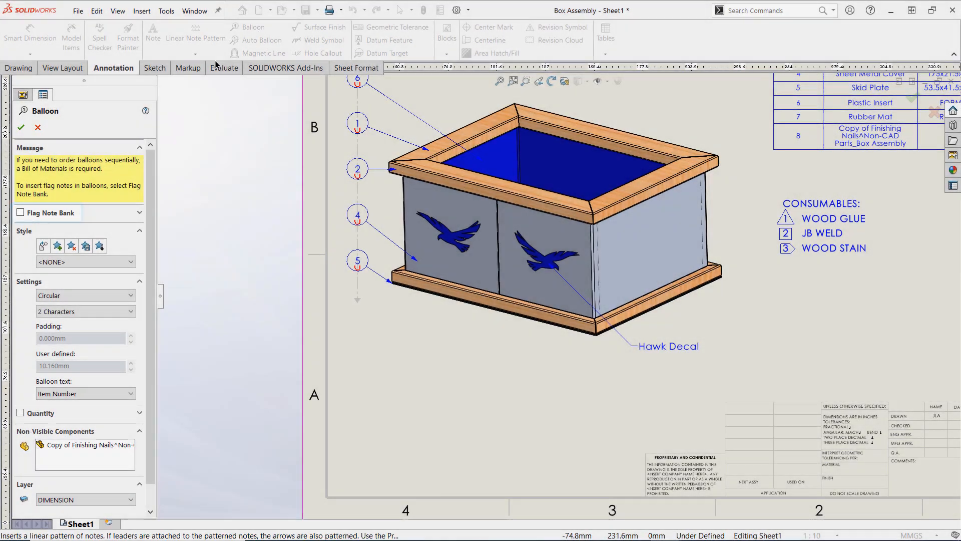
{"action": "left_click", "coordinate": [20, 212]}
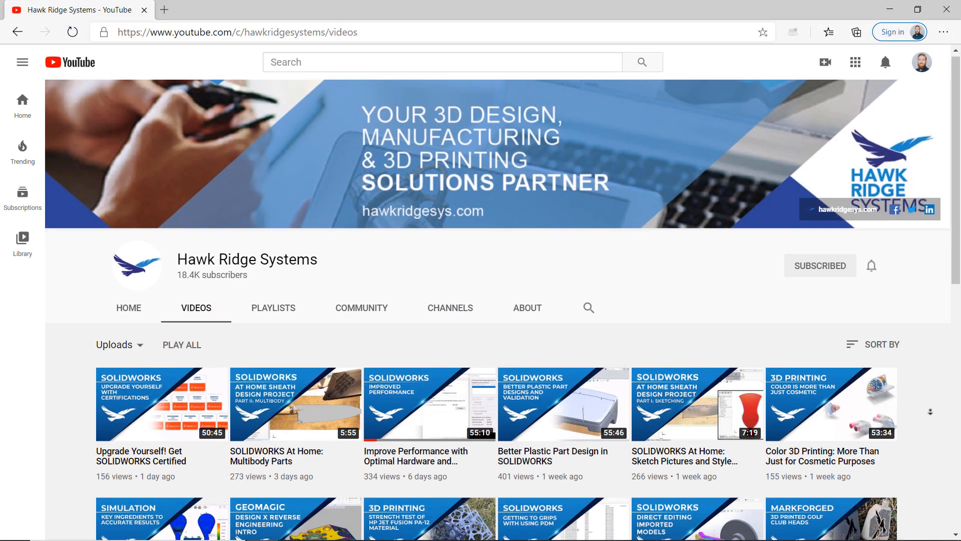
Step: Scroll down through the Hawk Ridge Systems channel's uploaded videos
{"action": "scroll", "scroll_direction": "down", "scroll_amount": 3}
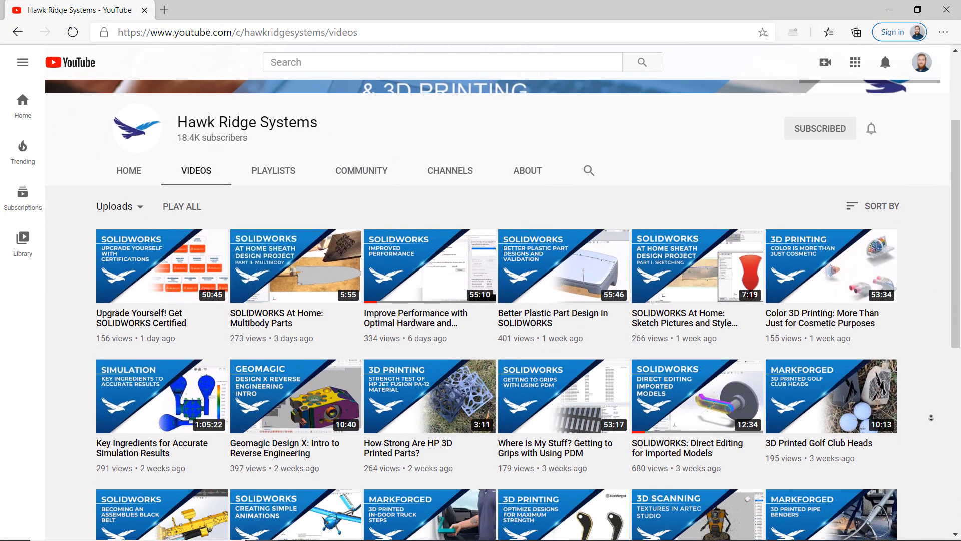
{"action": "scroll", "scroll_direction": "down", "scroll_amount": 3}
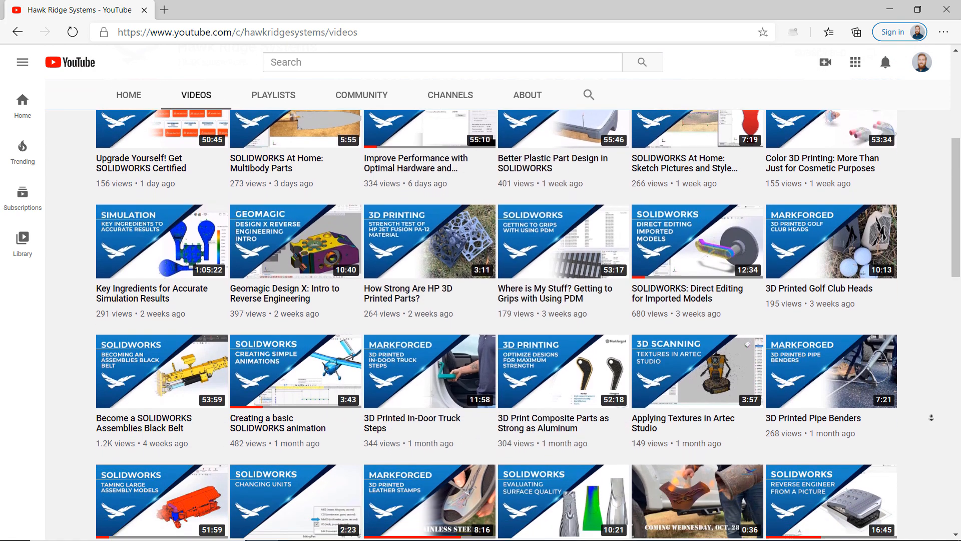
{"action": "scroll", "scroll_direction": "down", "scroll_amount": 3}
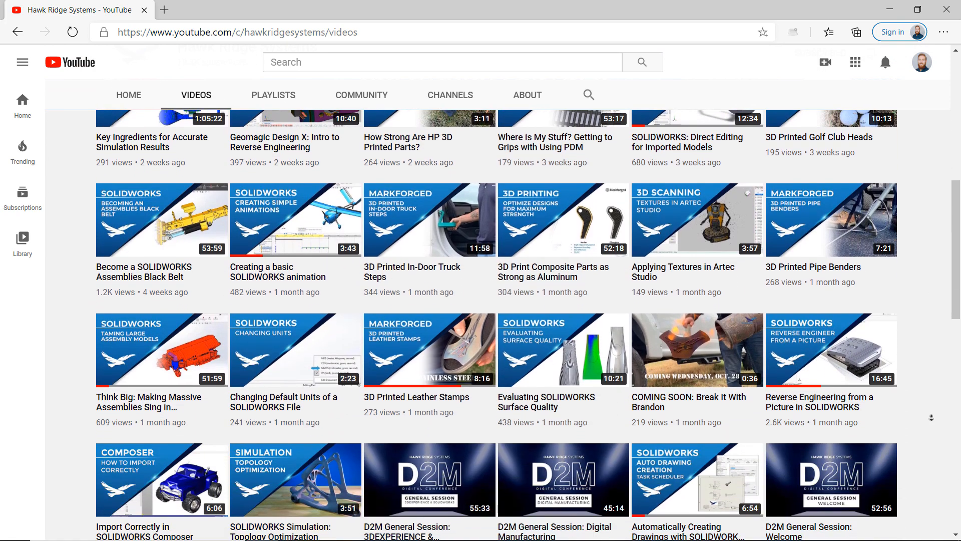
{"action": "scroll", "scroll_direction": "down", "scroll_amount": 3}
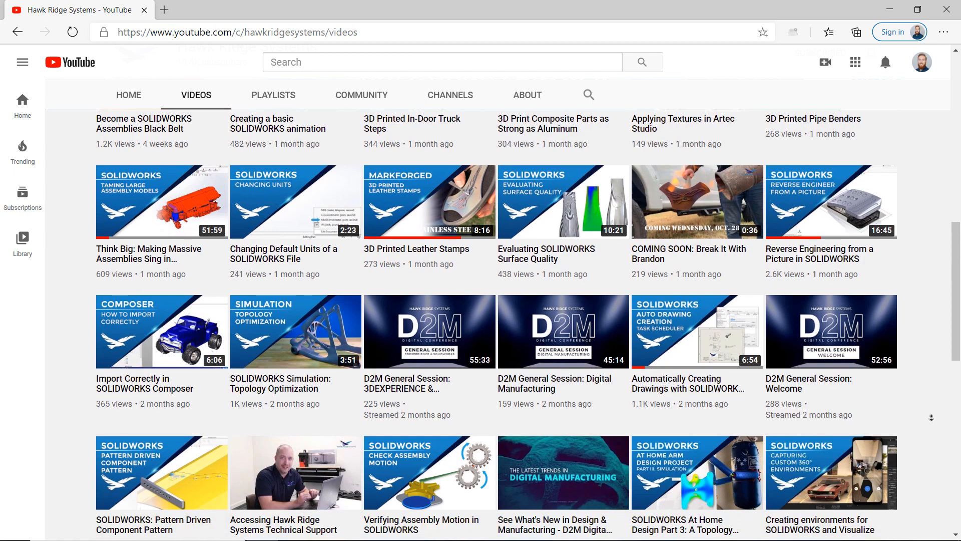
{"action": "scroll", "scroll_direction": "down", "scroll_amount": 3}
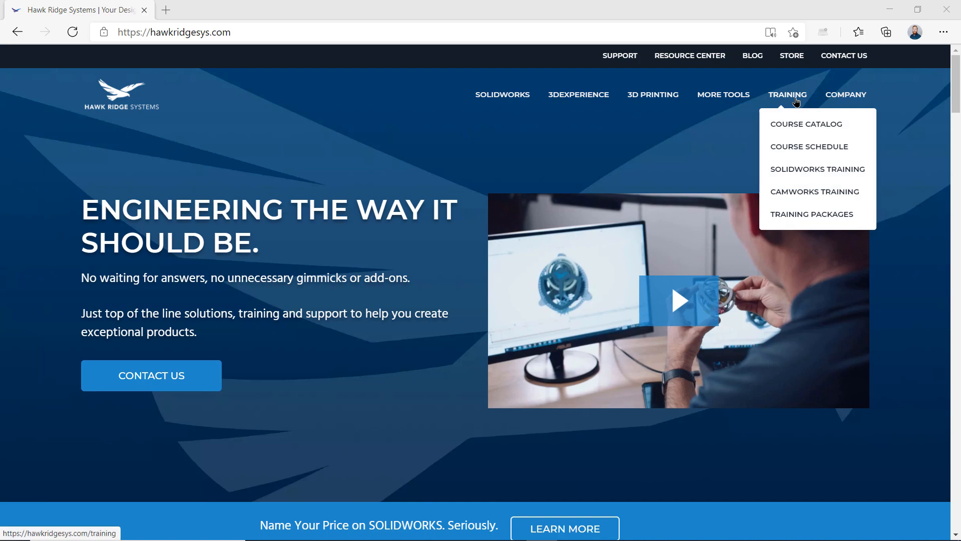
Step: Open the Course Catalog and browse SOLIDWORKS courses such as Essentials, Drawings and Weldments
{"action": "left_click", "coordinate": [806, 124]}
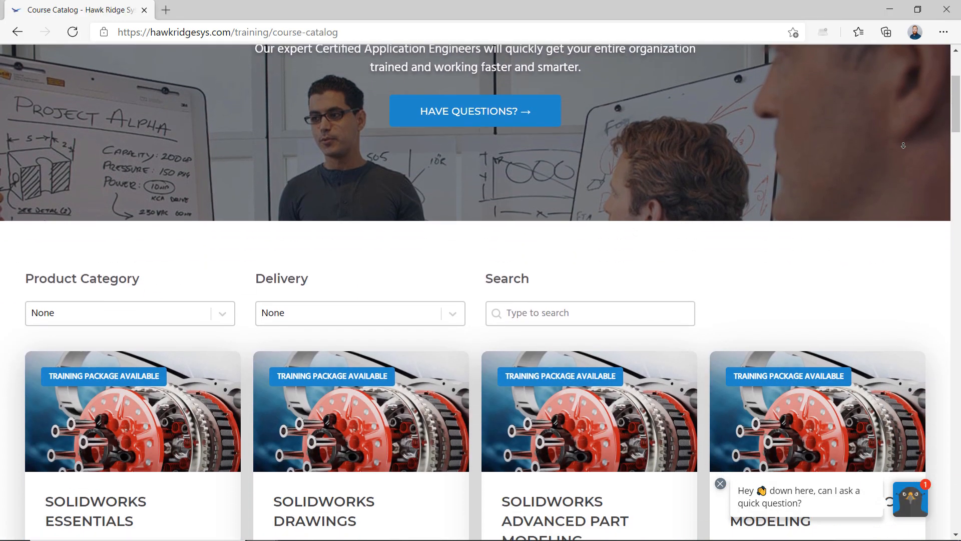
{"action": "scroll", "scroll_direction": "down", "scroll_amount": 3}
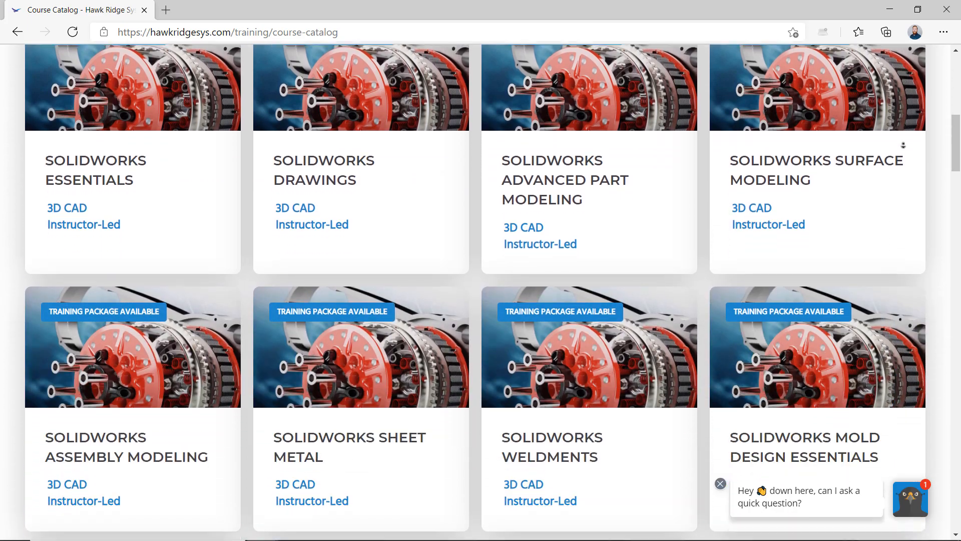